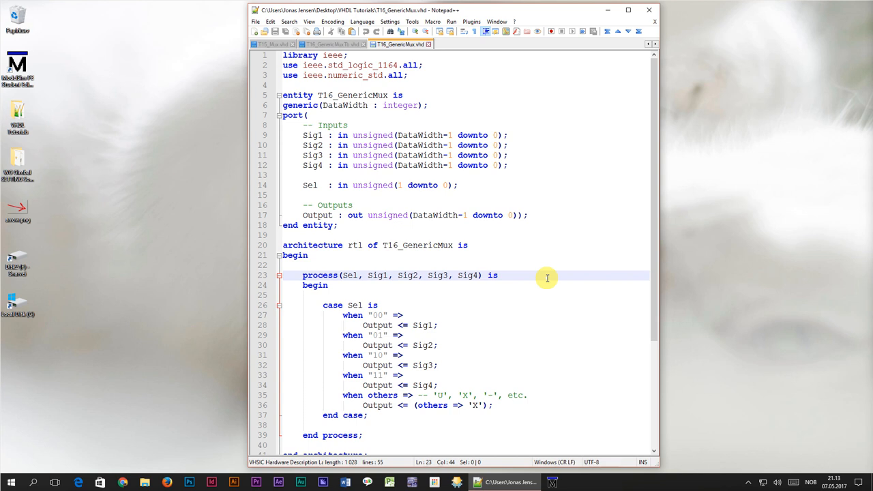
Step: Highlight every Sig2 occurrence in T16_GenericMux.vhd, then view the T16_GenericMuxTb.vhd testbench
{"action": "double_click", "coordinate": [349, 274]}
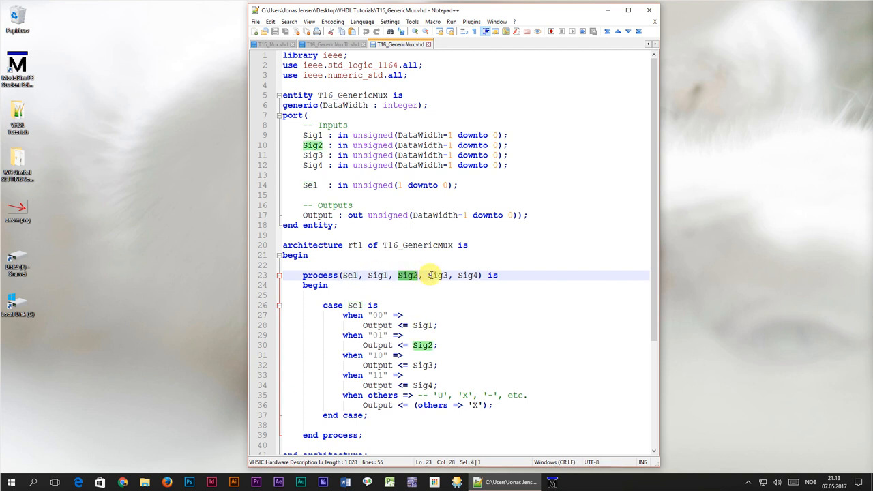
{"action": "double_click", "coordinate": [468, 274]}
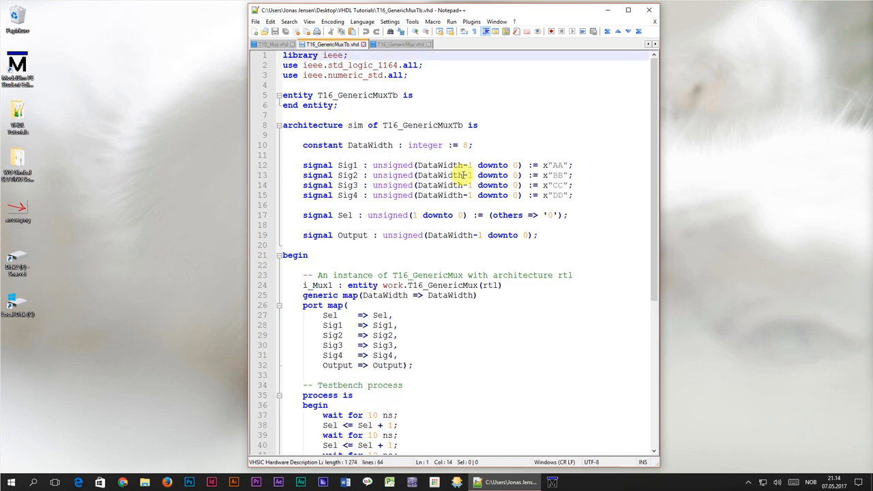
Step: Copy the whole testbench into a new document saved as T17_ClockedProcessTb.vhd
{"action": "key", "text": "ctrl+a"}
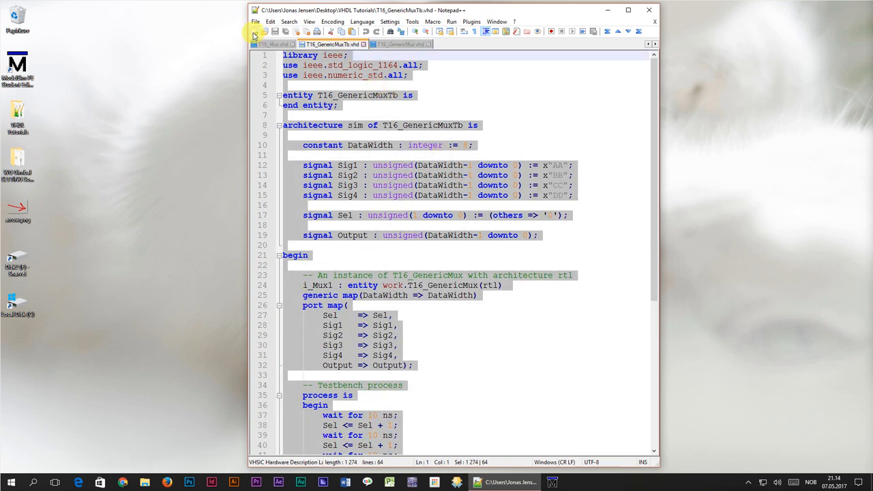
{"action": "left_click", "coordinate": [262, 32]}
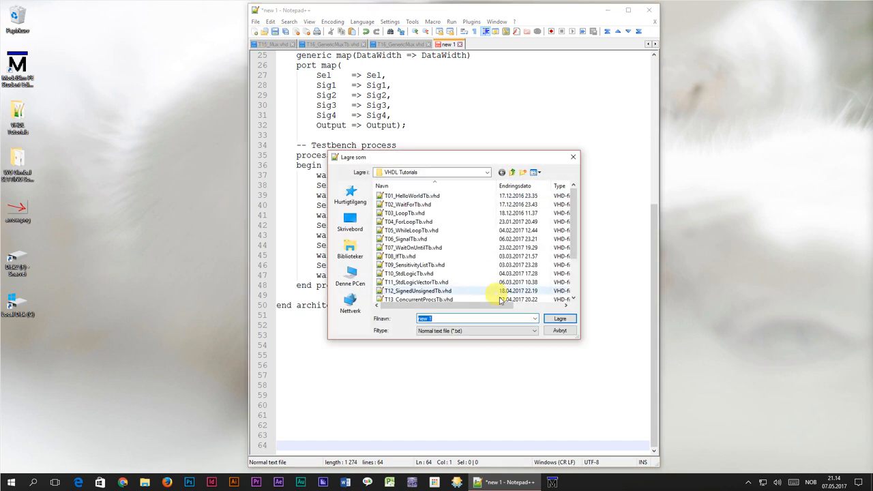
{"action": "type", "text": "T17_ClockedProcessTb.vhd"}
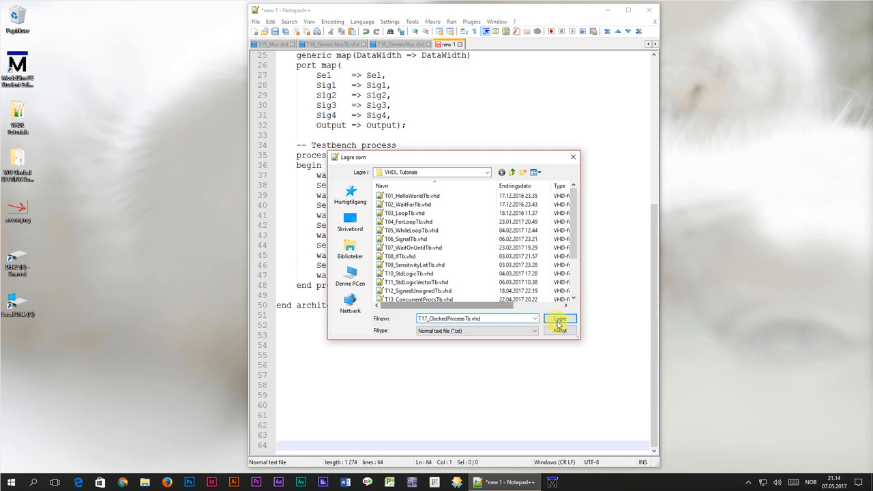
{"action": "left_click", "coordinate": [559, 318]}
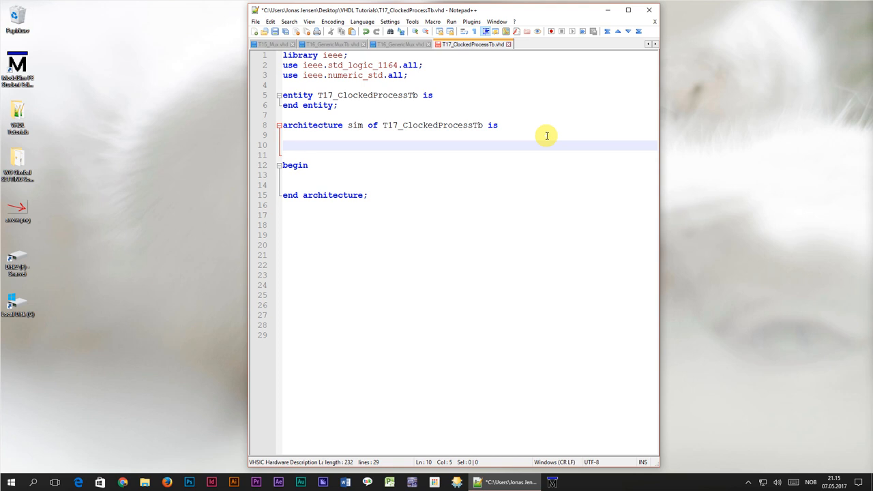
Step: Declare signal Clk : std_logic := '1' and constant ClockFrequency : integer := 100e6
{"action": "type", "text": "signal Clk :"}
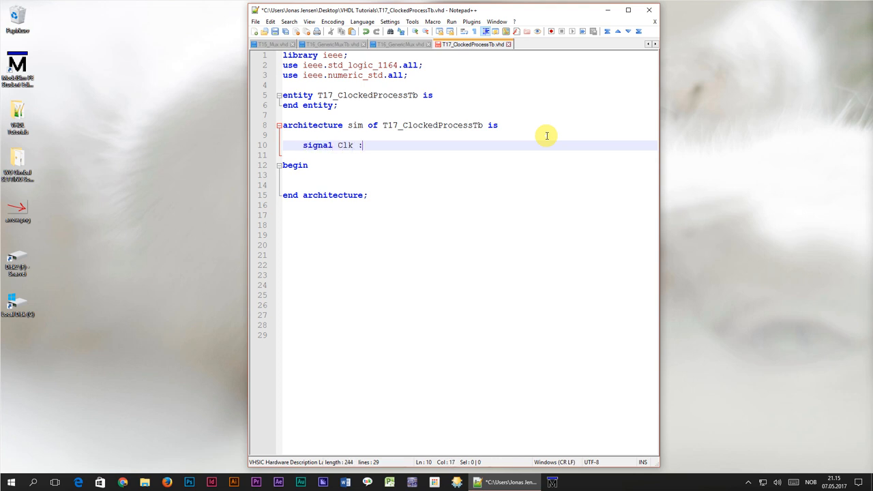
{"action": "type", "text": "std_logic"}
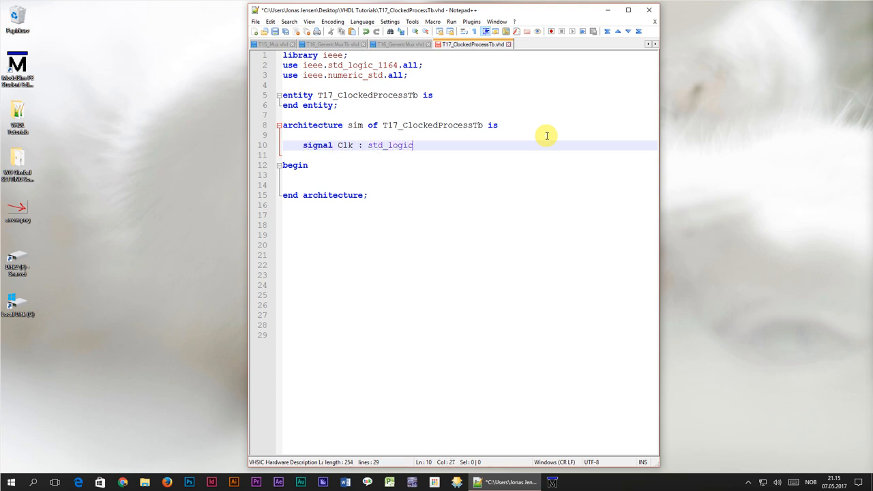
{"action": "type", "text": ":= '1'"}
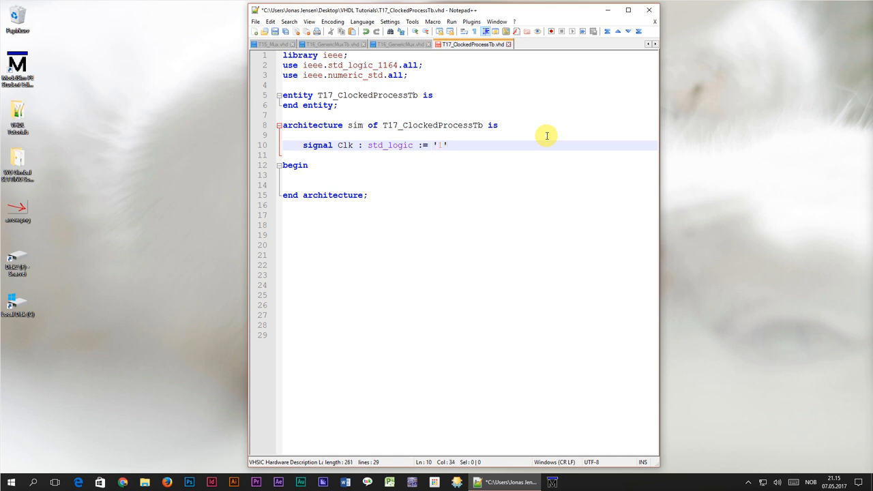
{"action": "type", "text": "constant ClockFreq"}
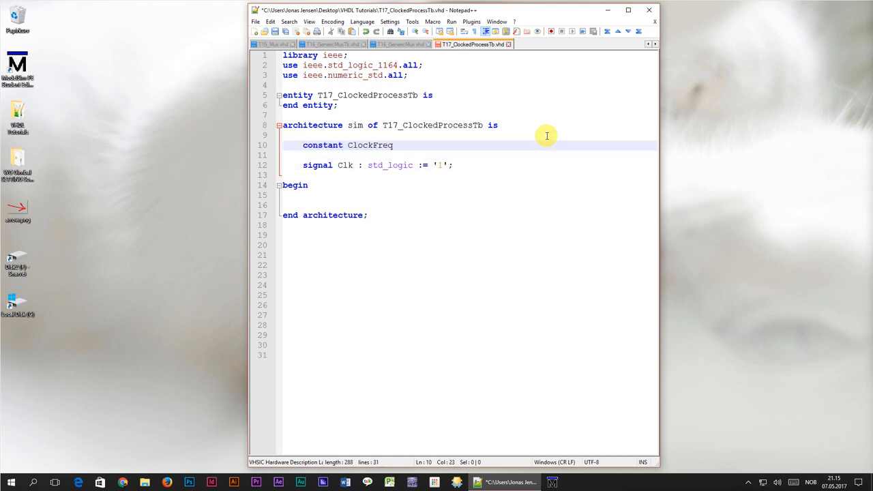
{"action": "type", "text": "uency"}
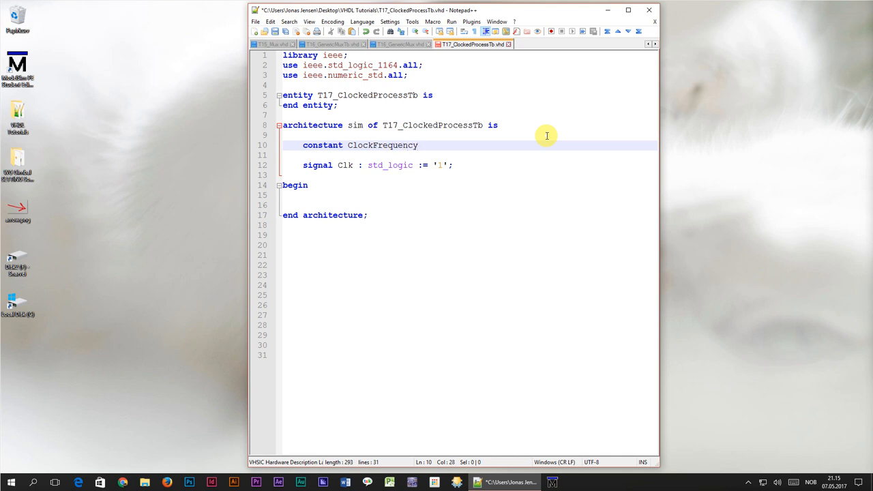
{"action": "type", "text": ": integer"}
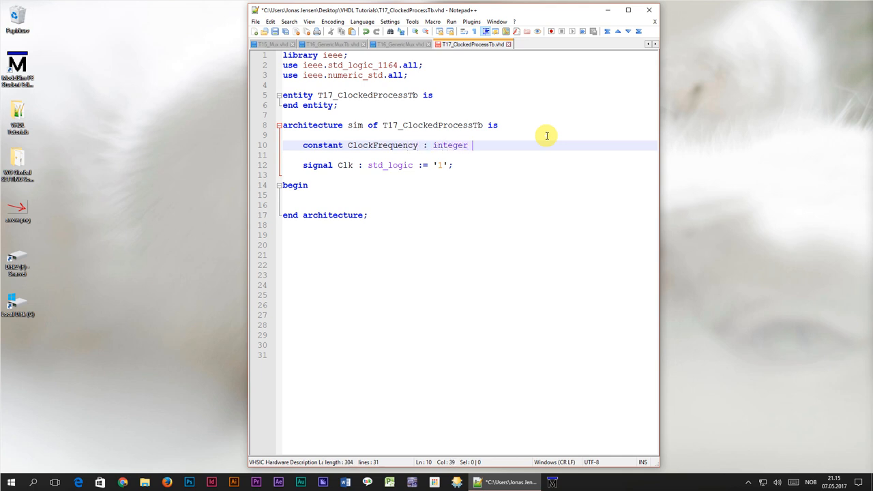
{"action": "type", "text": ":= 100e6; -- 100 MHz"}
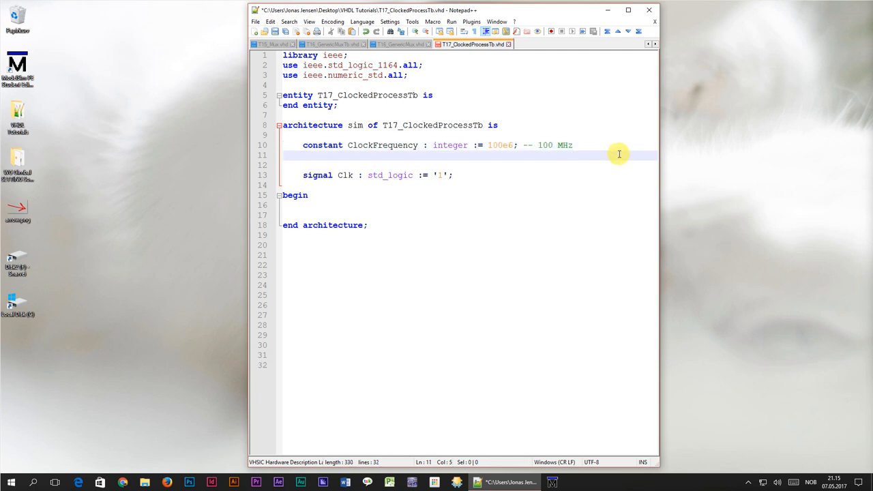
Step: Declare constant ClockPeriod : time := 1000 ms / ClockFrequency
{"action": "type", "text": "constant ClockPeriod"}
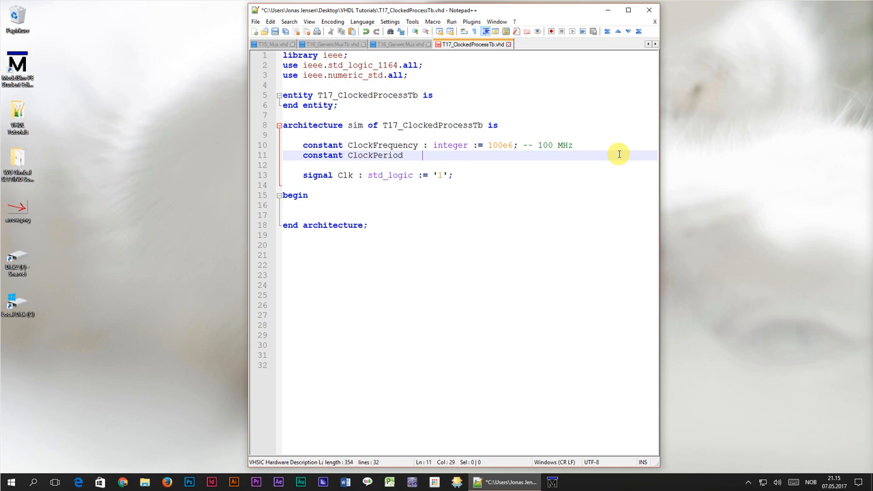
{"action": "type", "text": ": time"}
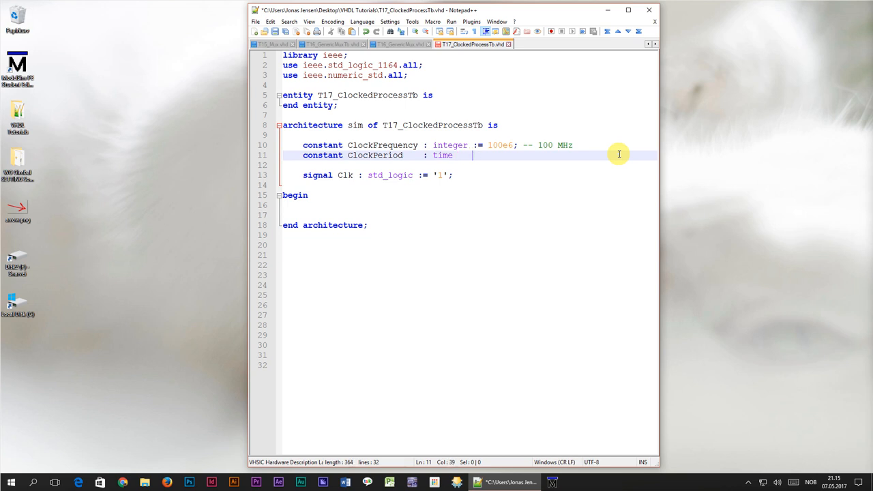
{"action": "type", "text": ":="}
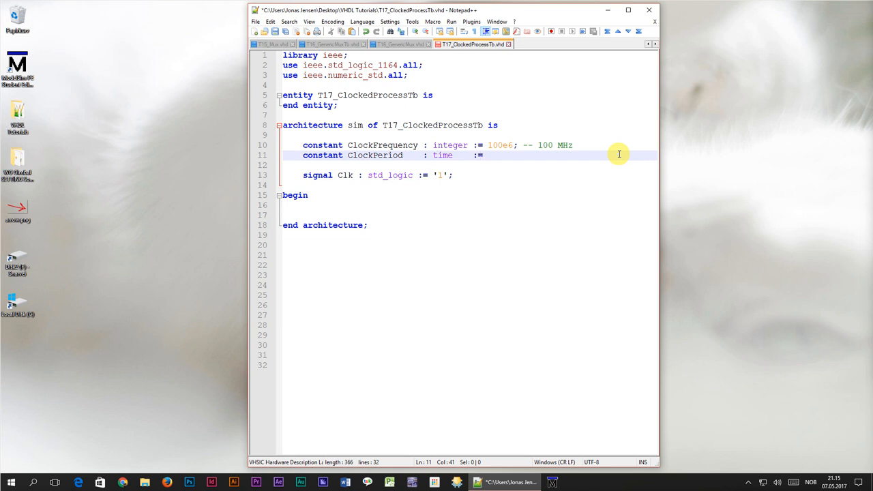
{"action": "type", "text": "1"}
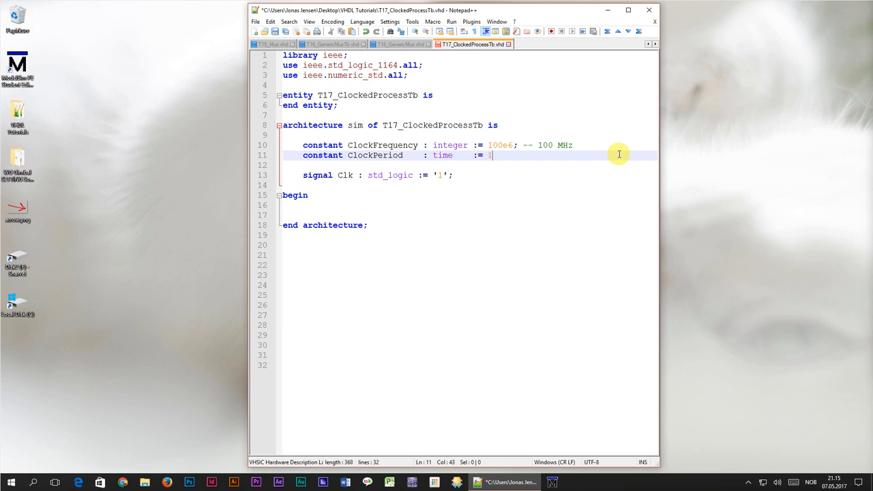
{"action": "type", "text": "000 ms / Clock"}
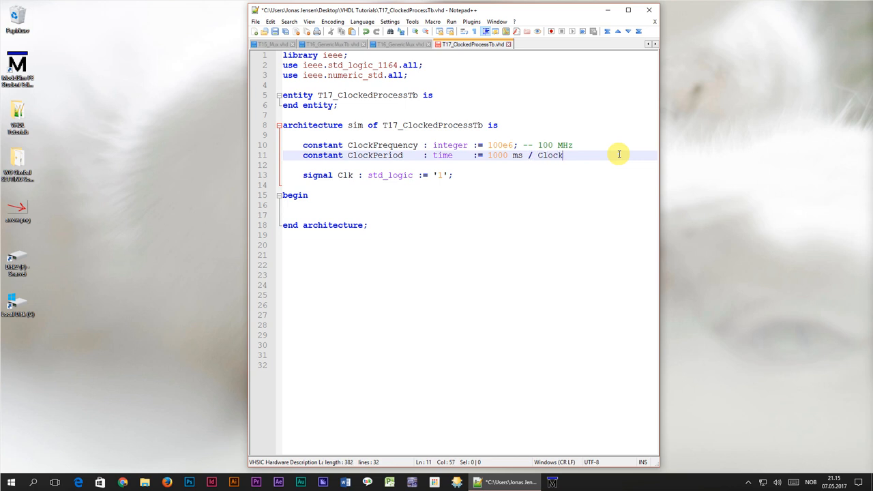
{"action": "type", "text": "Freq"}
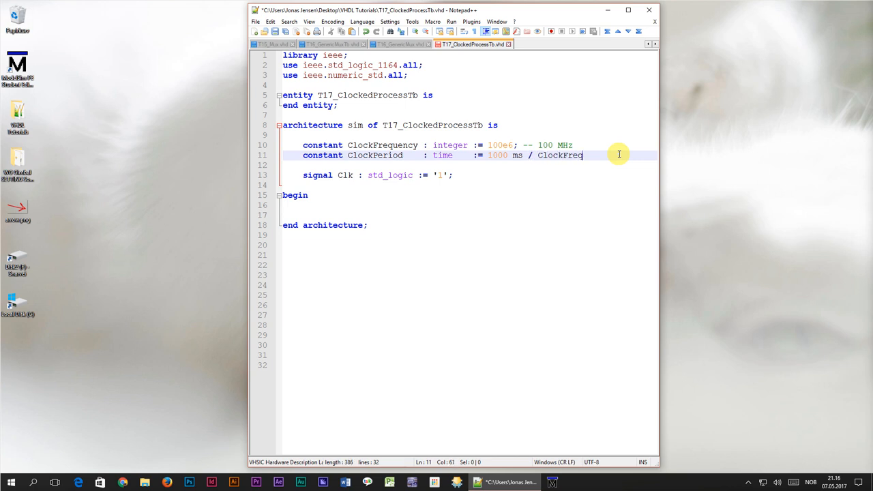
{"action": "type", "text": "uency"}
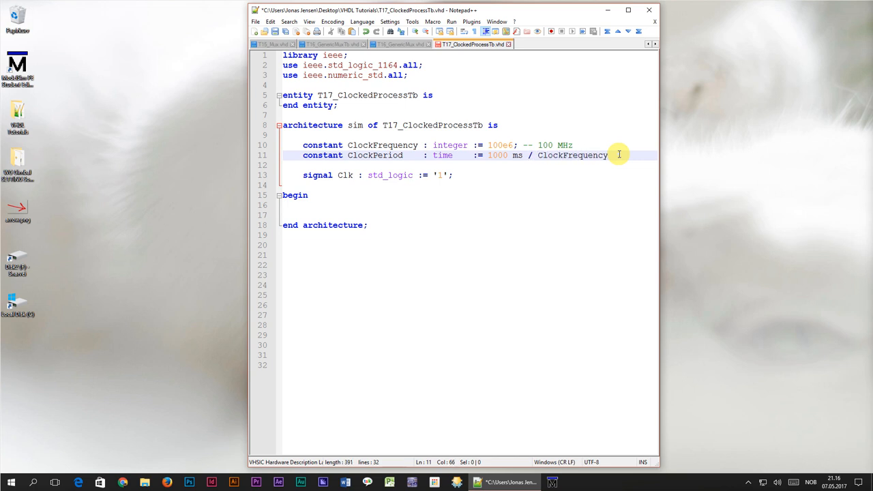
{"action": "type", "text": ";"}
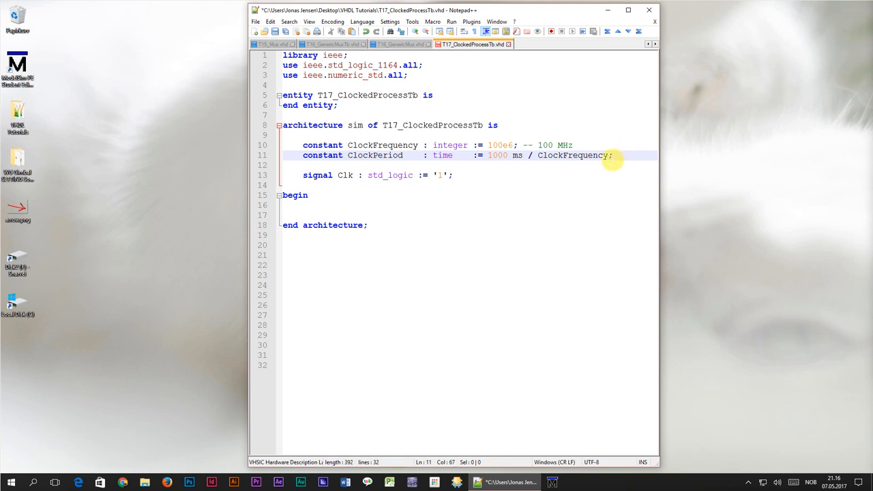
Step: Write the commented clock line Clk <= not Clk after ClockPeriod / 2, correcting the divisor
{"action": "type", "text": "-- Process for generating the clock"}
{"action": "type", "text": "Clk"}
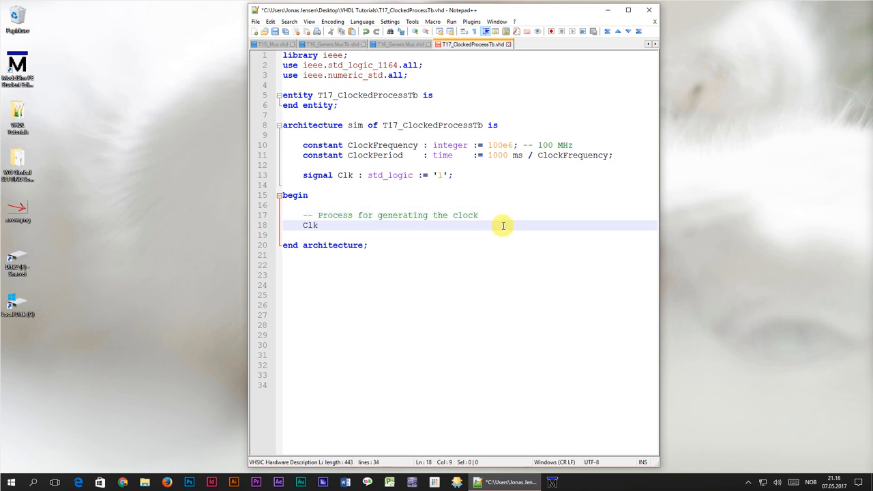
{"action": "type", "text": "<= not Clk after ClockPeriod"}
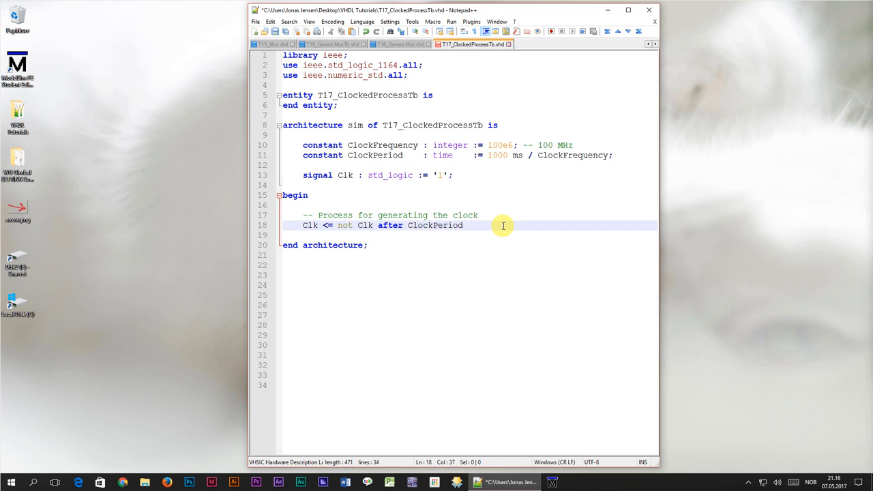
{"action": "type", "text": "/ 2;"}
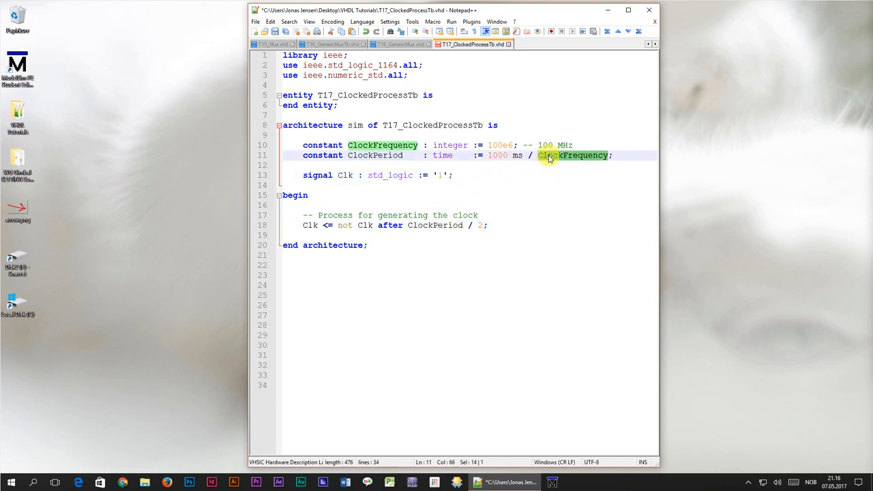
{"action": "left_click", "coordinate": [480, 225]}
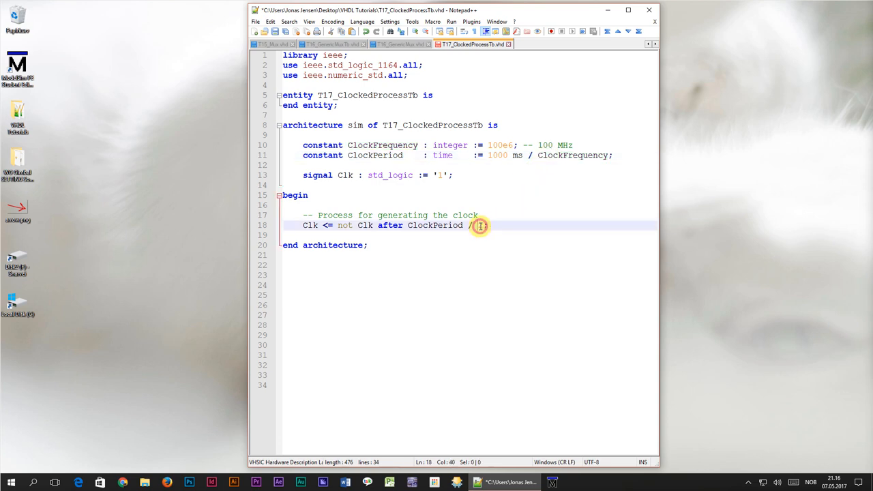
{"action": "type", "text": "2"}
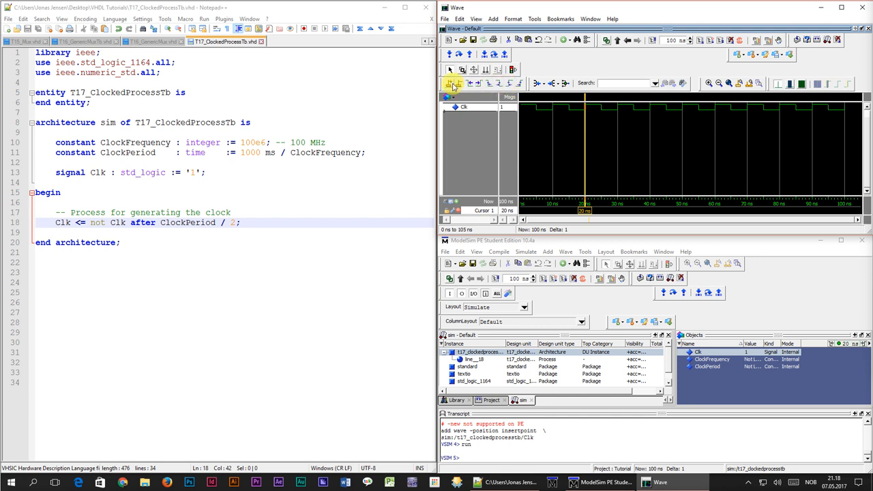
Step: Run the clock testbench simulation in ModelSim to see Clk toggling
{"action": "left_click", "coordinate": [511, 84]}
{"action": "type", "text": "T17_FlipFl"}
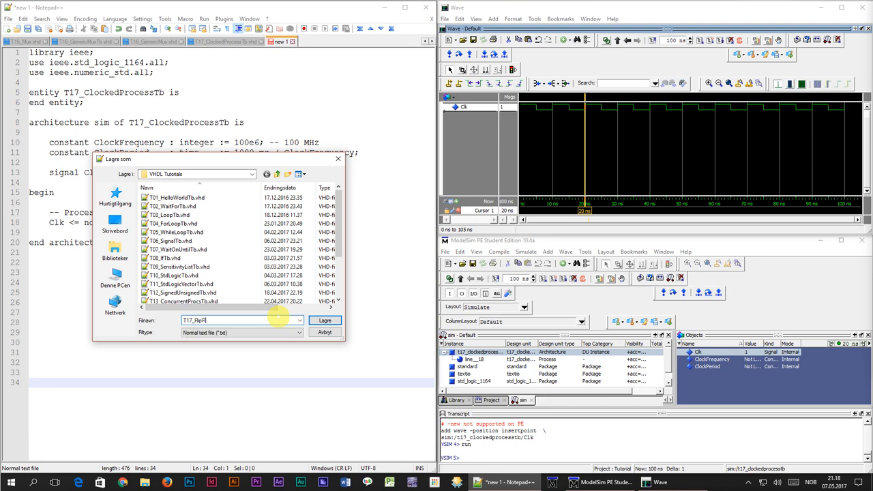
Step: Save the copied code as T17_FlipFlop.vhd and rename architecture sim to rtl
{"action": "left_click", "coordinate": [325, 320]}
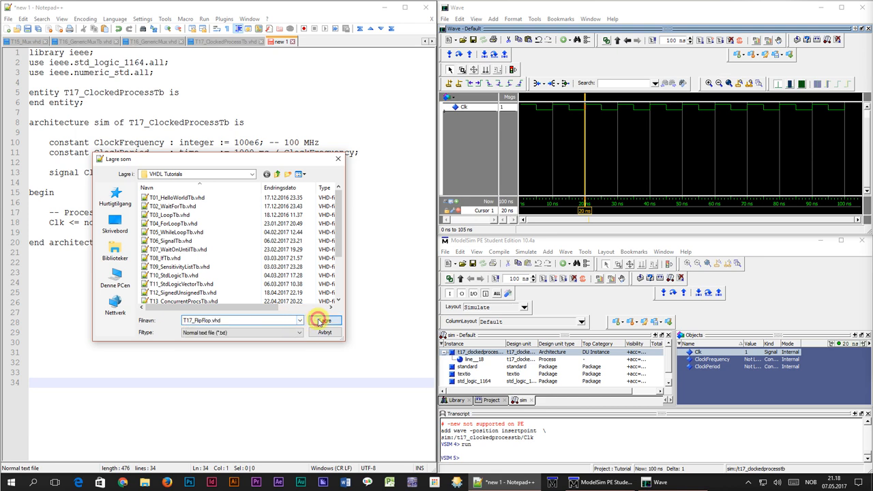
{"action": "left_click", "coordinate": [324, 320]}
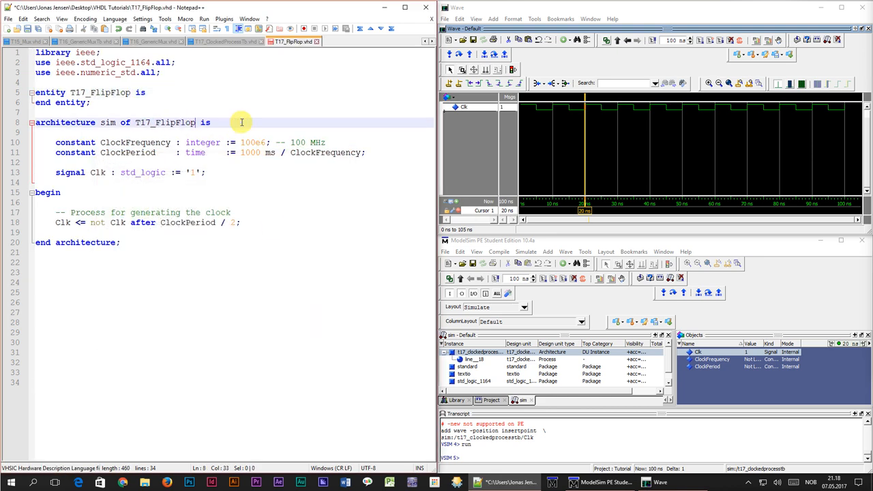
{"action": "double_click", "coordinate": [108, 122]}
{"action": "type", "text": "rt"}
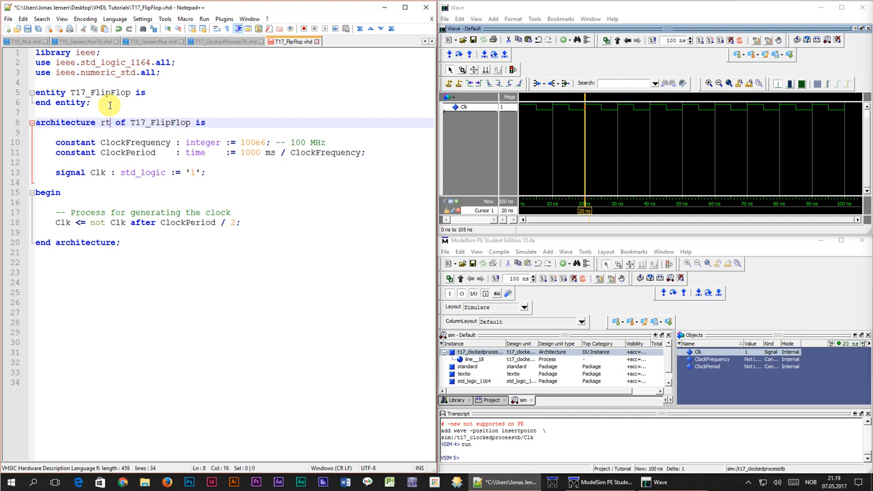
{"action": "type", "text": "l"}
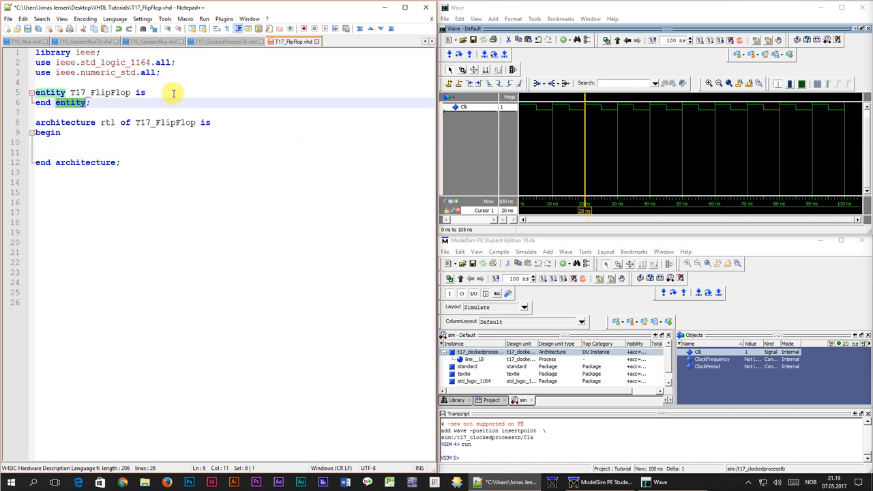
Step: Declare std_logic ports Clk, nRst ('-- Negative reset'), Input as inputs and Output as output
{"action": "type", "text": "port("}
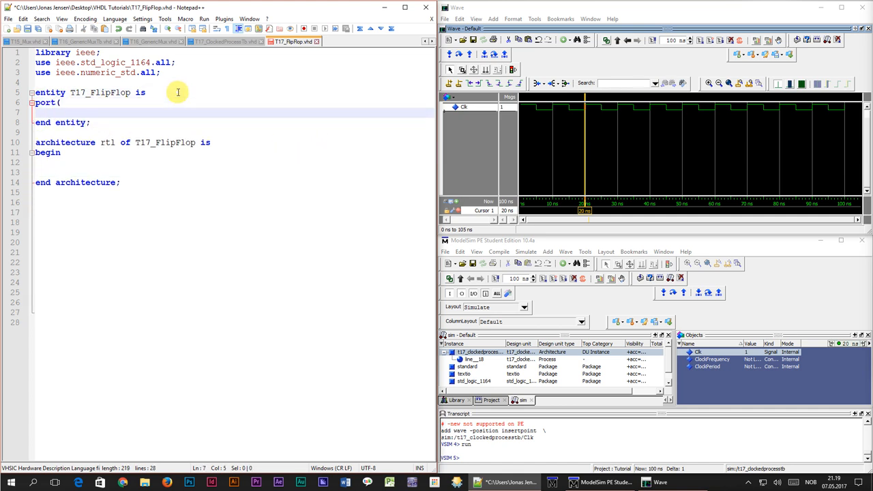
{"action": "type", "text": "Clk : in std_logic;"}
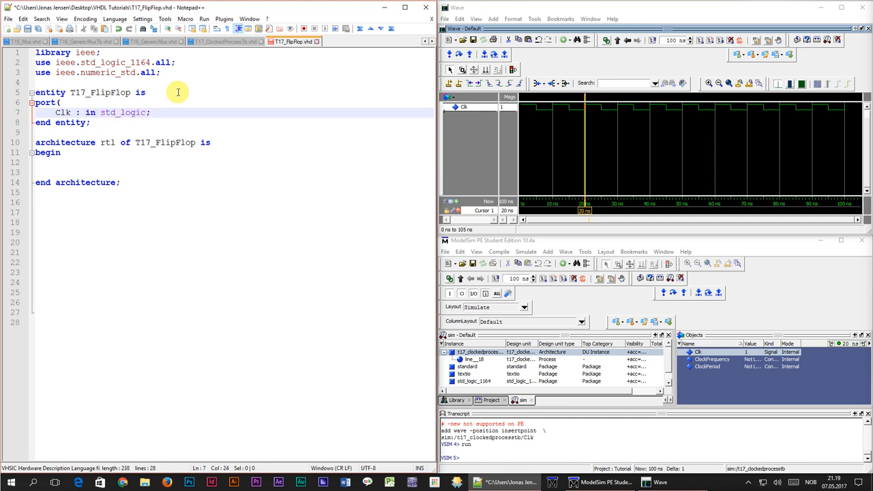
{"action": "type", "text": "nRst : in std_logic"}
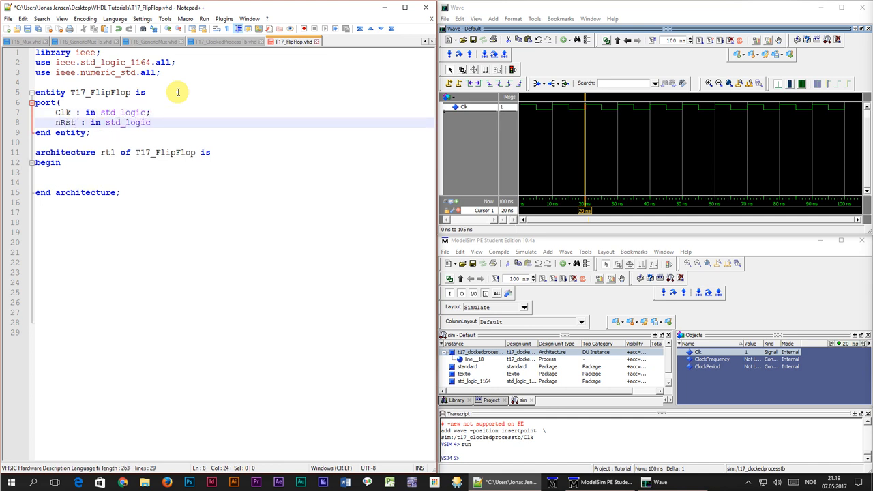
{"action": "type", "text": "-- Negative reset"}
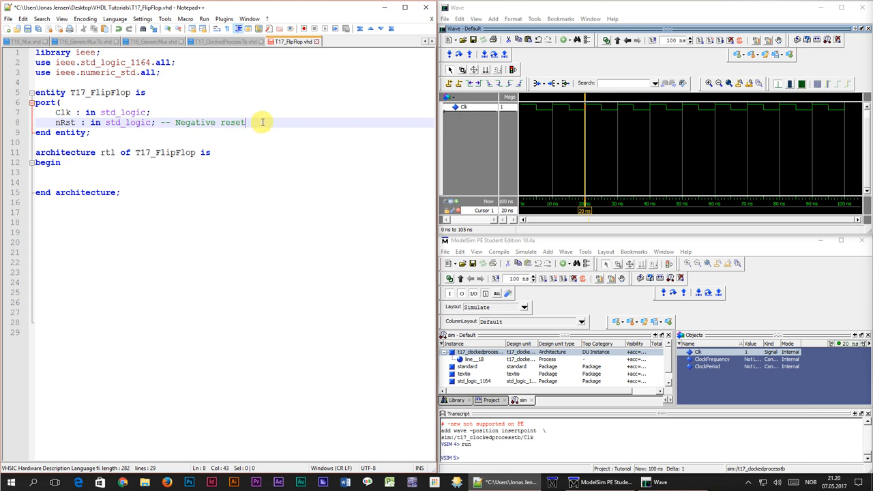
{"action": "type", "text": "Input"}
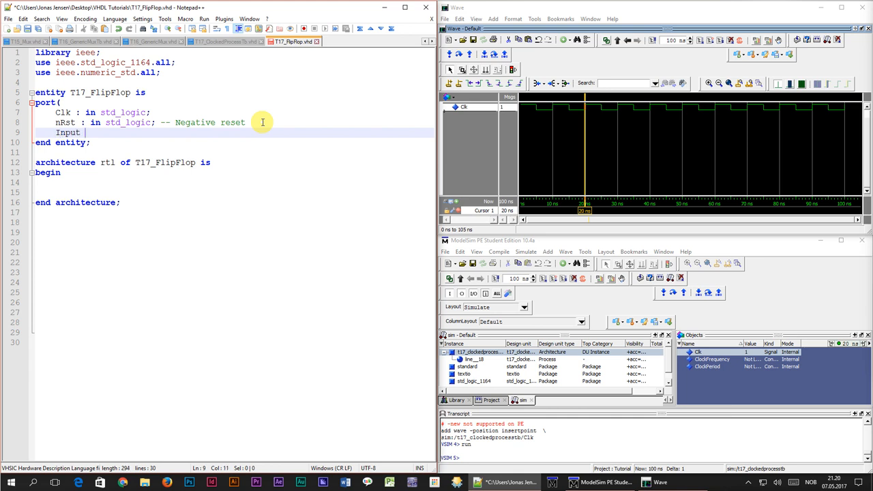
{"action": "type", "text": ": in std_logic;"}
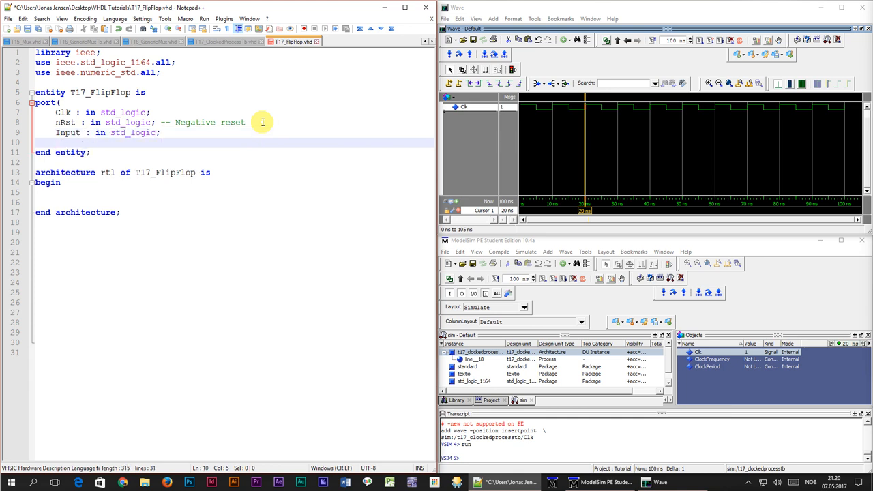
{"action": "type", "text": "Output : out std_logic);"}
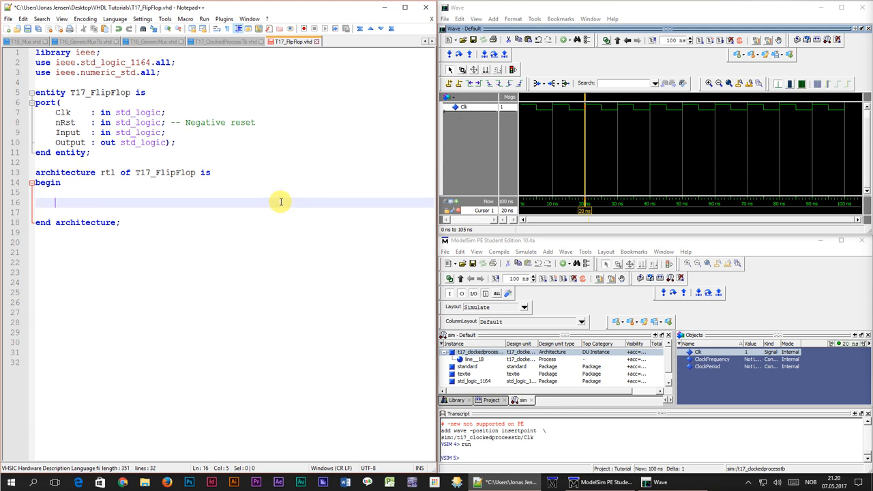
Step: Write process(Clk) containing an if rising_edge(Clk) block
{"action": "type", "text": "process("}
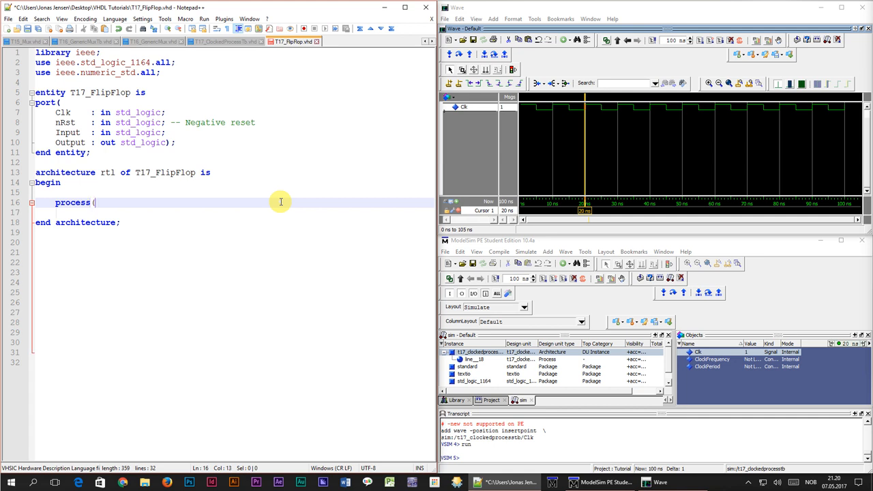
{"action": "type", "text": "C"}
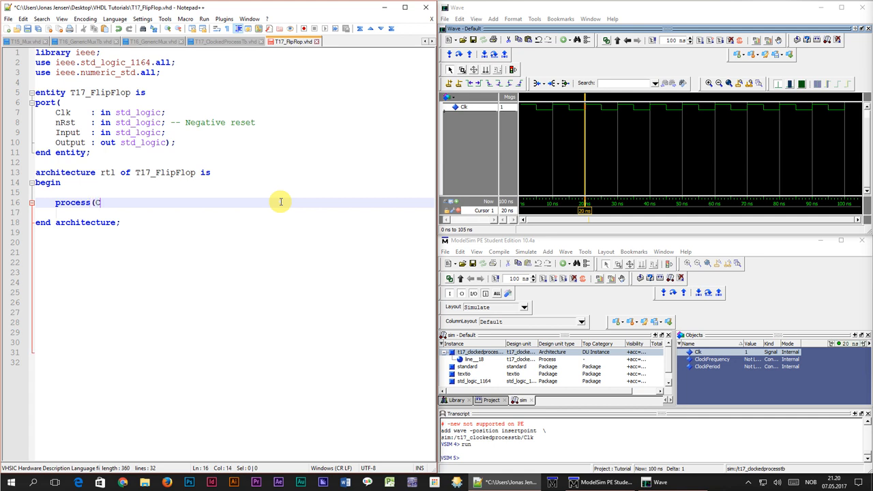
{"action": "type", "text": "lk) is"}
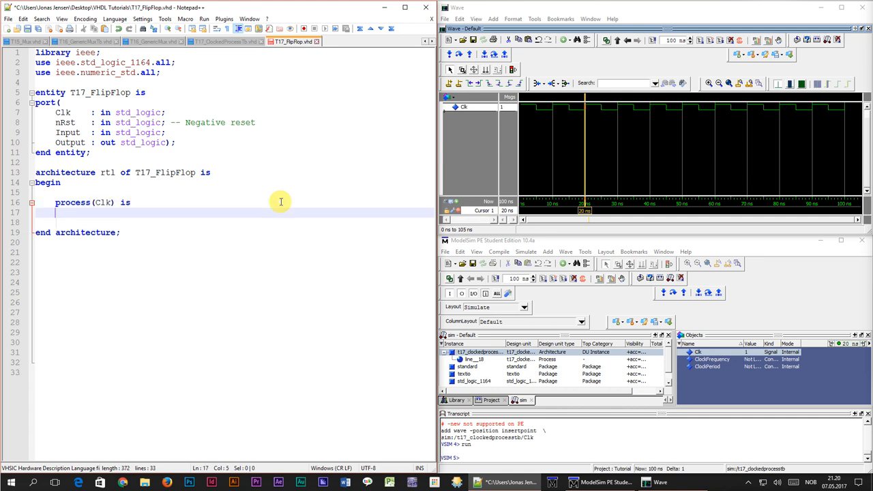
{"action": "type", "text": "begin"}
{"action": "type", "text": "end process;"}
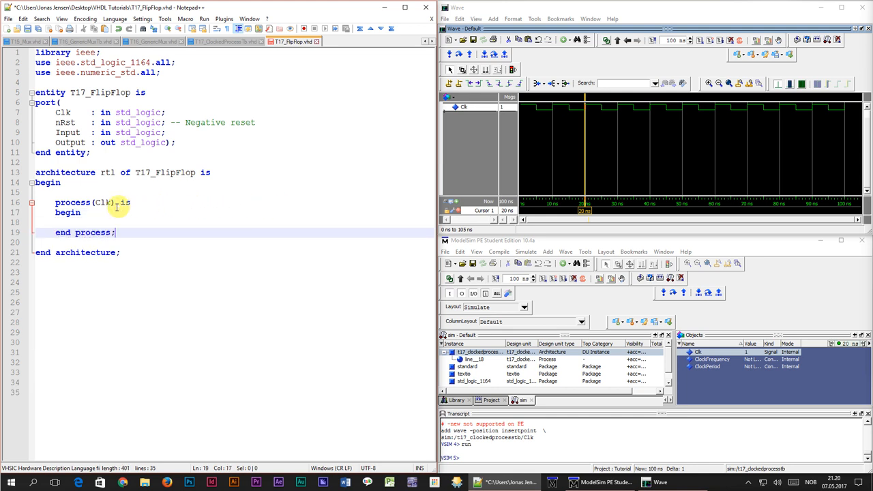
{"action": "left_click", "coordinate": [123, 212]}
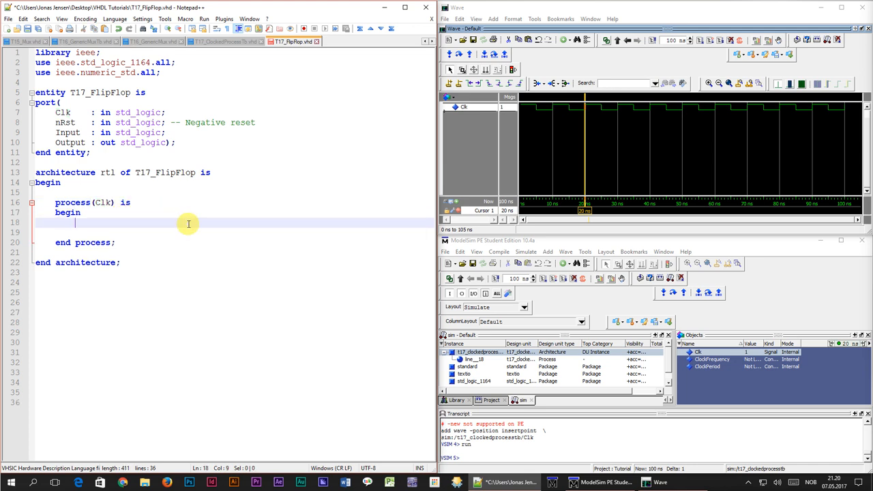
{"action": "type", "text": "if rising"}
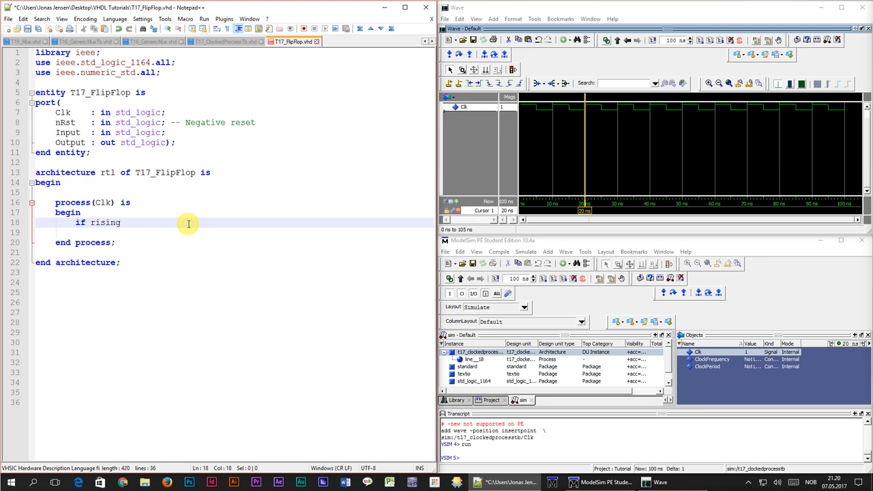
{"action": "type", "text": "_edge("}
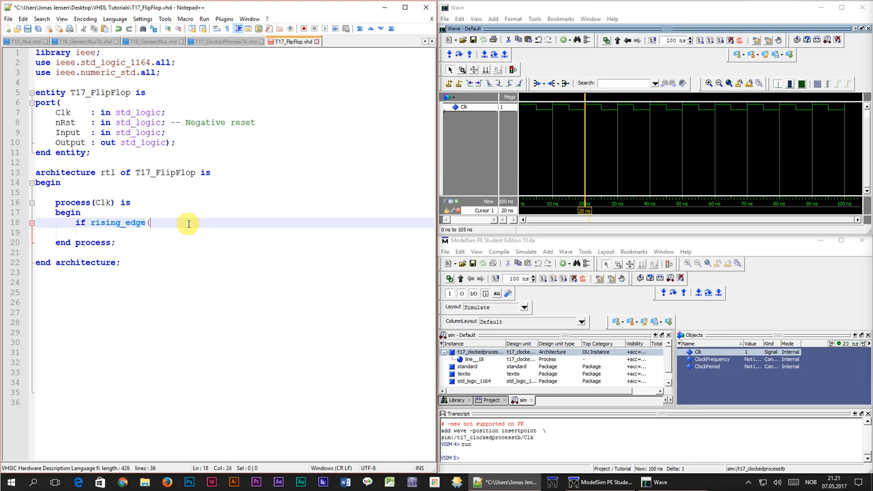
{"action": "type", "text": "Clk) th"}
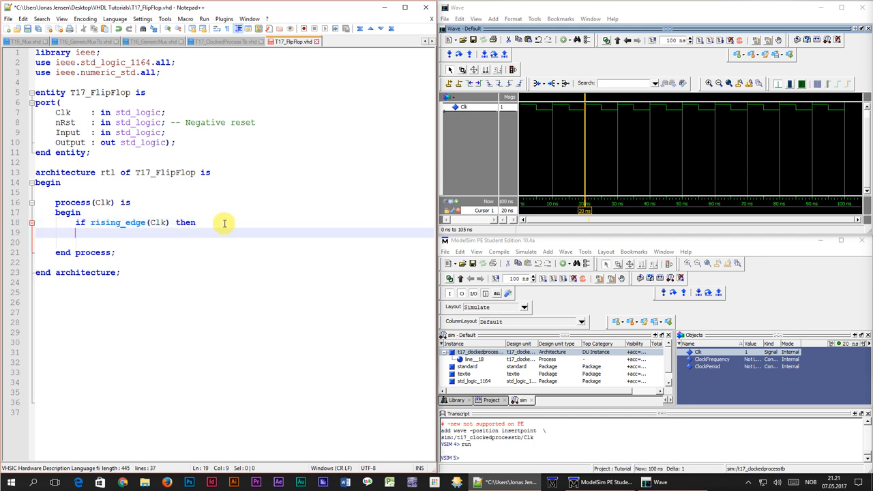
{"action": "type", "text": "end if;"}
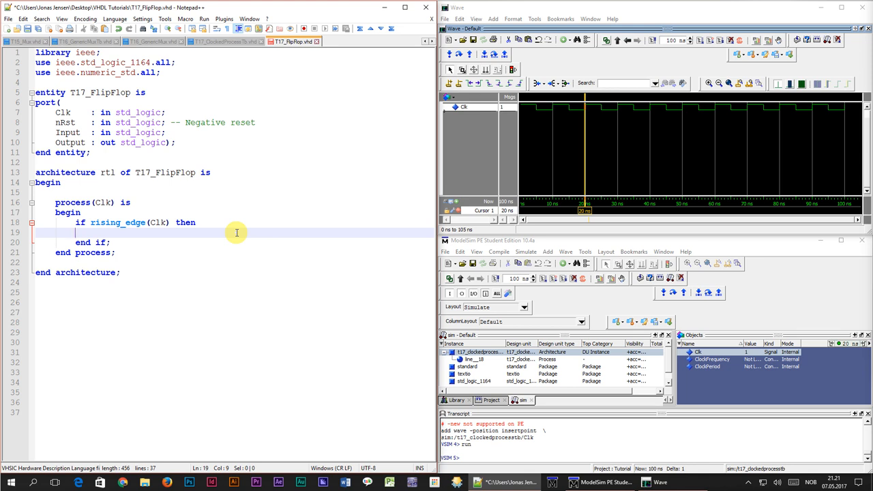
Step: Inside it, set Output <= '0' when nRst = '0', else Output <= Input, with a reset comment
{"action": "type", "text": "i"}
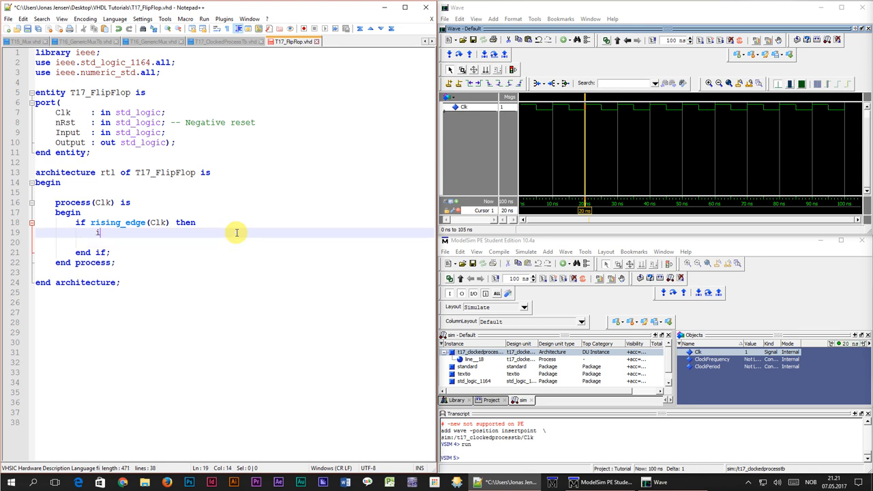
{"action": "type", "text": "f nRst = '0' then"}
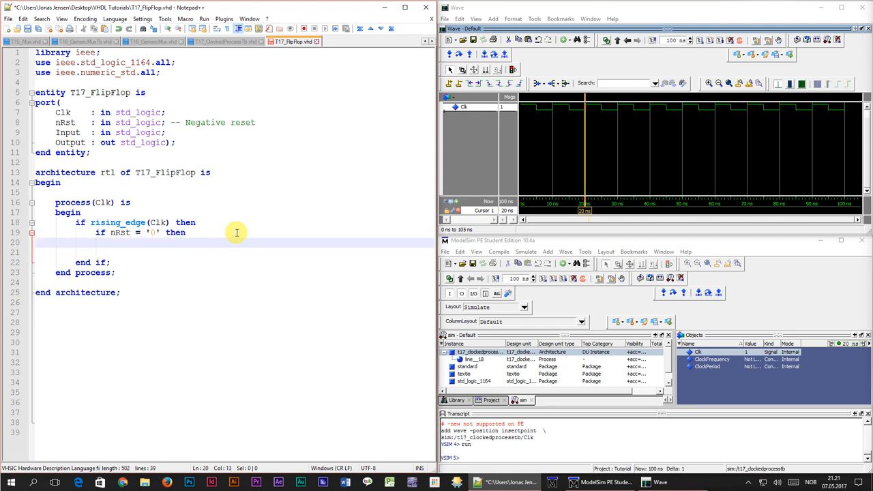
{"action": "type", "text": "Output <= '0';"}
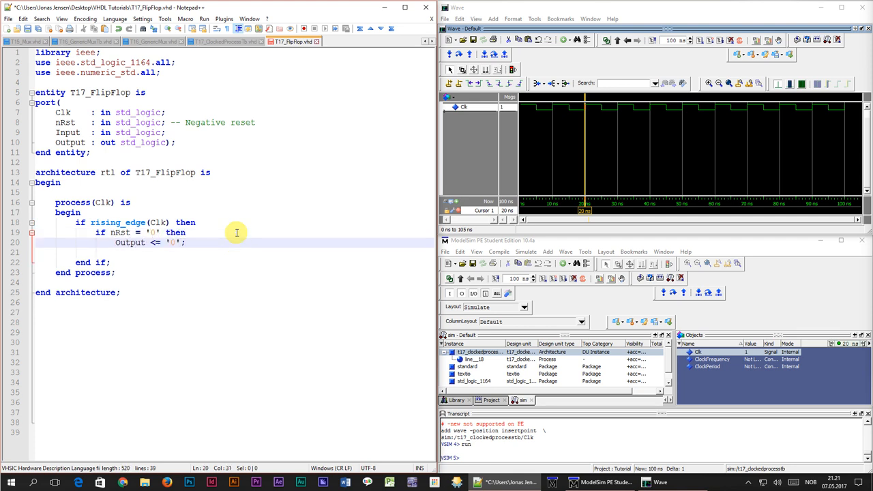
{"action": "type", "text": "e"}
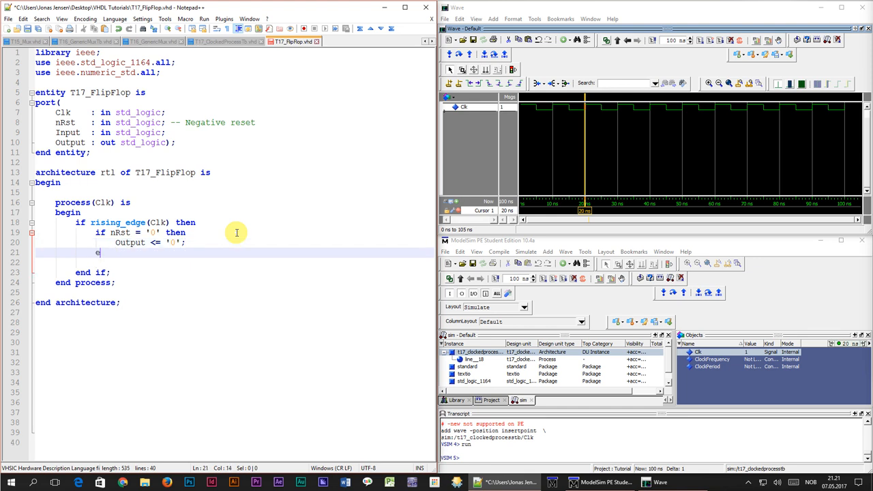
{"action": "type", "text": "lse"}
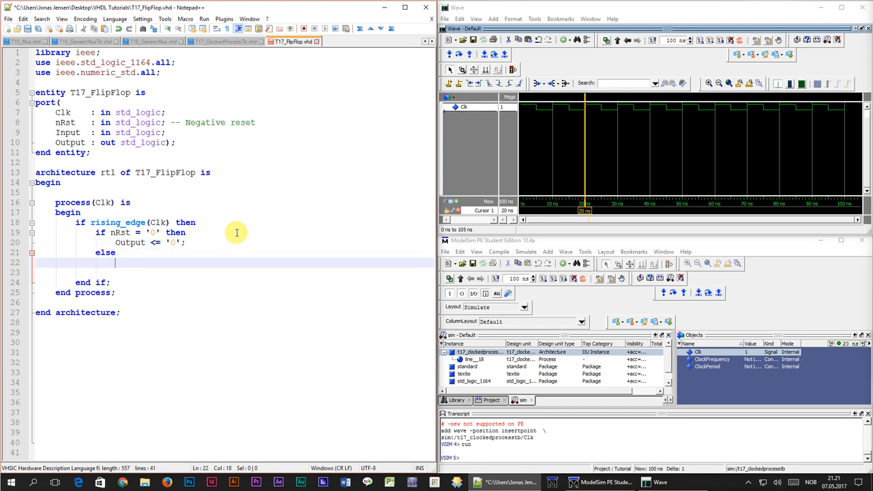
{"action": "type", "text": "Output <="}
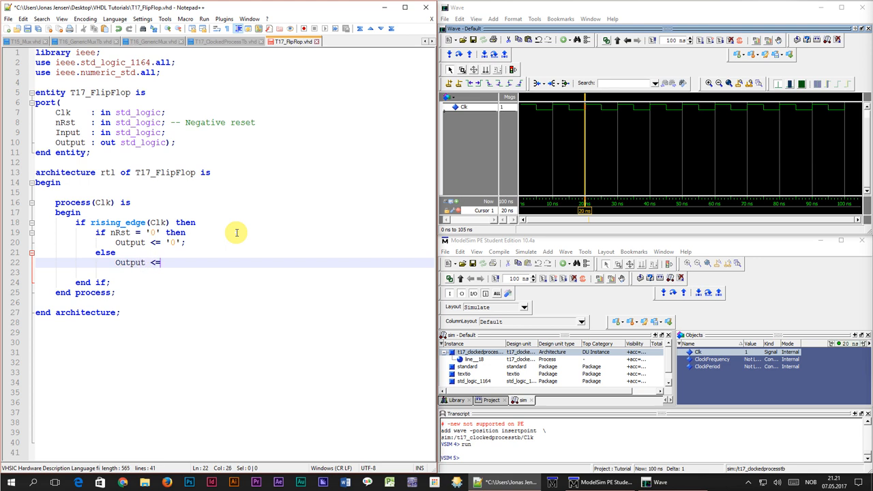
{"action": "type", "text": "Input;"}
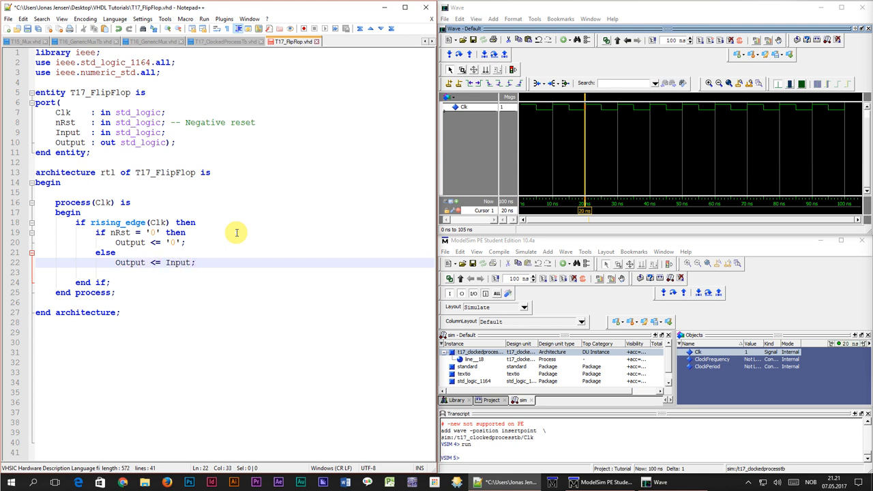
{"action": "type", "text": "end if;"}
{"action": "type", "text": "-- Flip-flop with synchronized"}
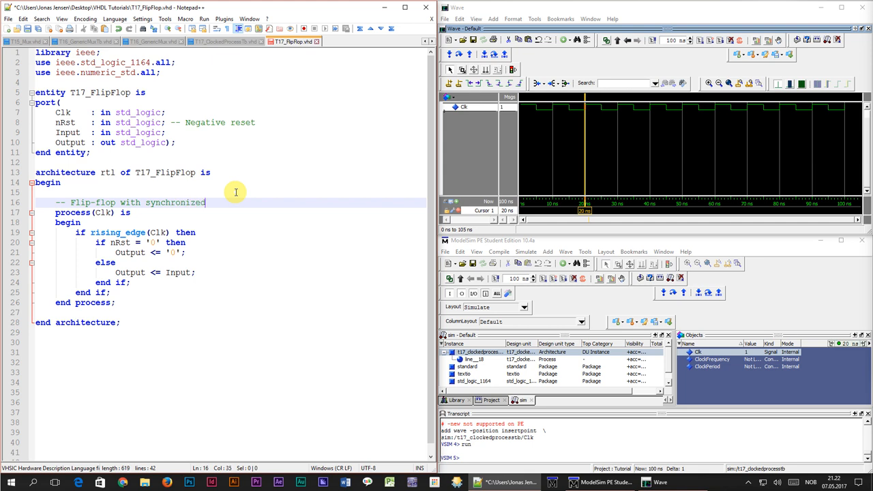
{"action": "type", "text": "reset"}
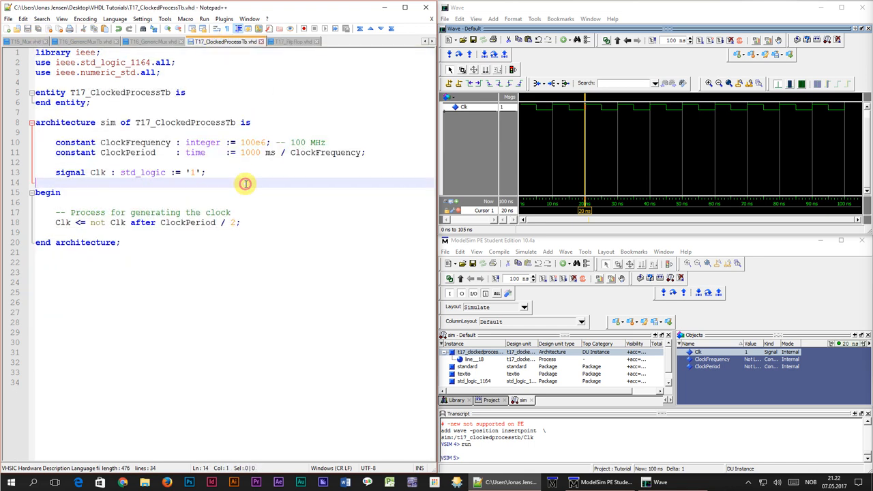
Step: Instantiate i_FlipFlop mapping Clk through Output, commented '-- The Device Under Test (DUT)'
{"action": "type", "text": "i_F"}
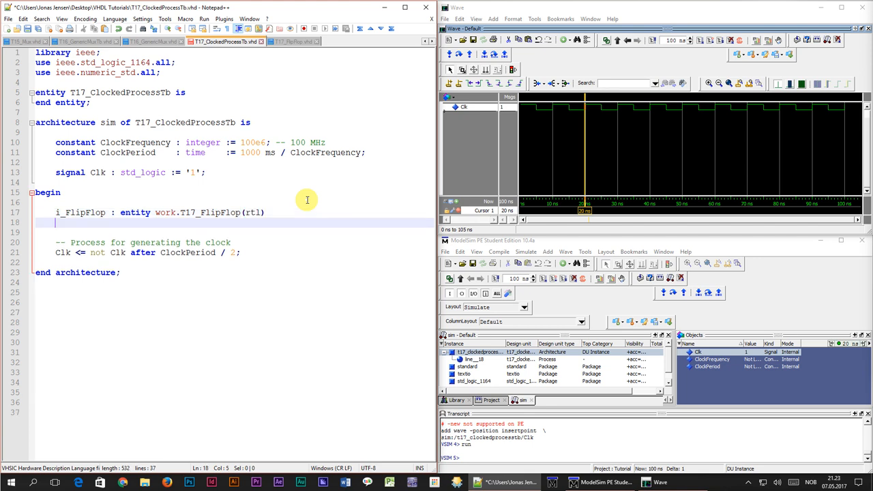
{"action": "type", "text": "port map("}
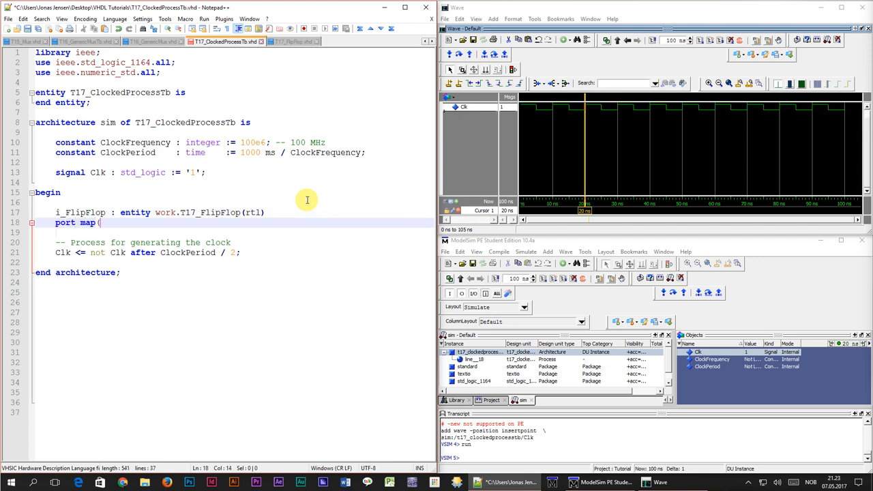
{"action": "type", "text": "C"}
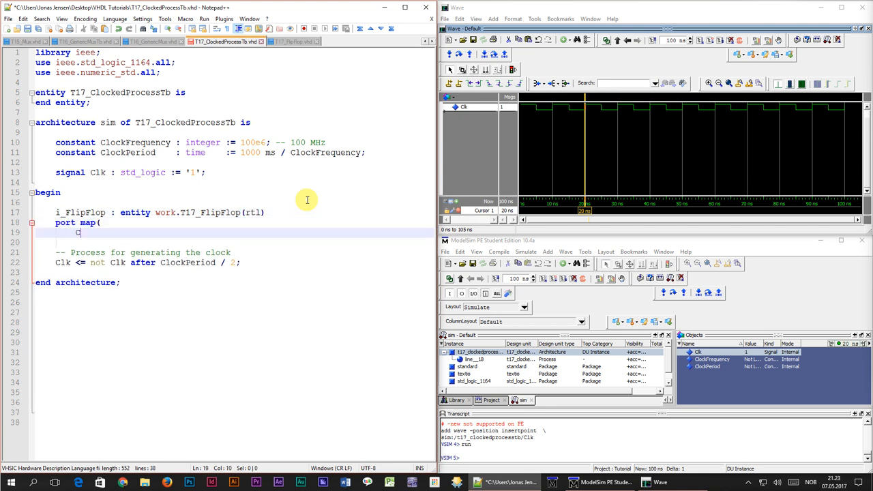
{"action": "type", "text": "lk =>"}
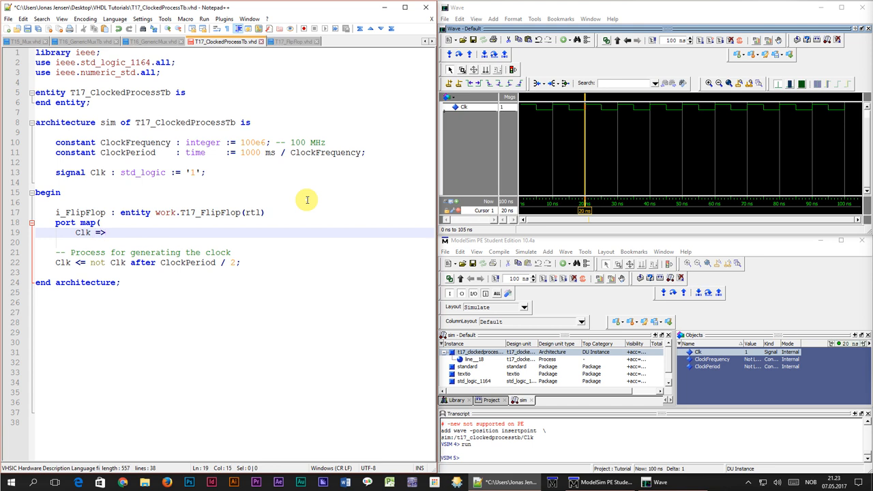
{"action": "type", "text": "Clk"}
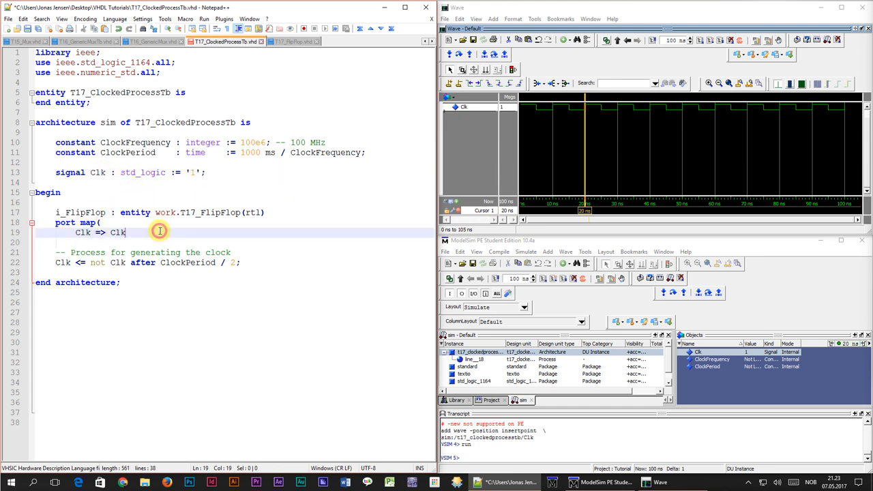
{"action": "type", "text": ","}
{"action": "type", "text": "nRst => nRst,"}
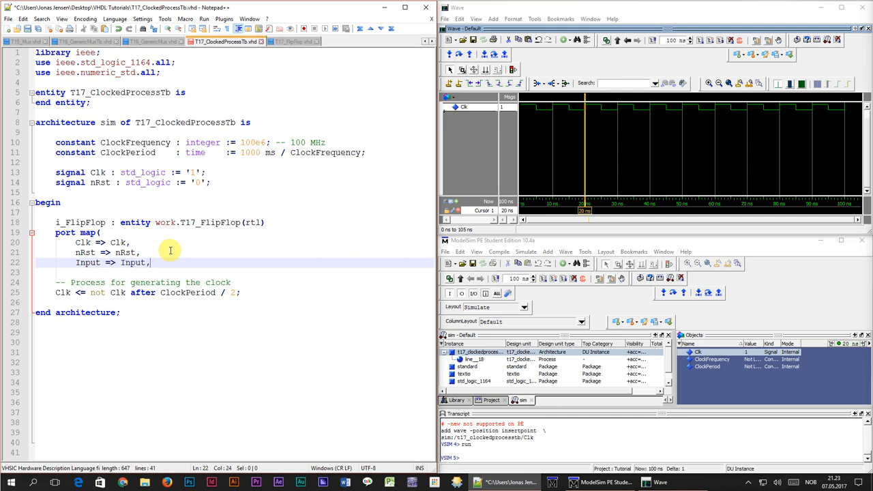
{"action": "type", "text": "Output => Output);"}
{"action": "type", "text": "signal Output : std_logic;"}
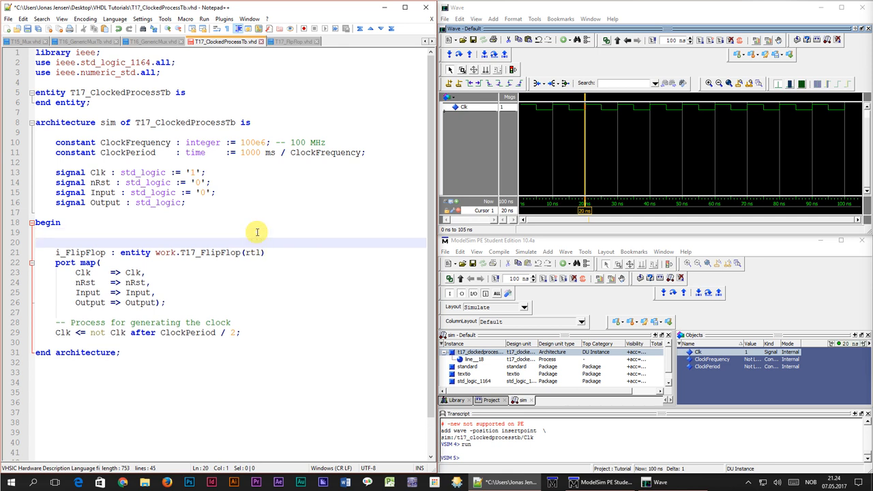
{"action": "type", "text": "-- The Device Under Test"}
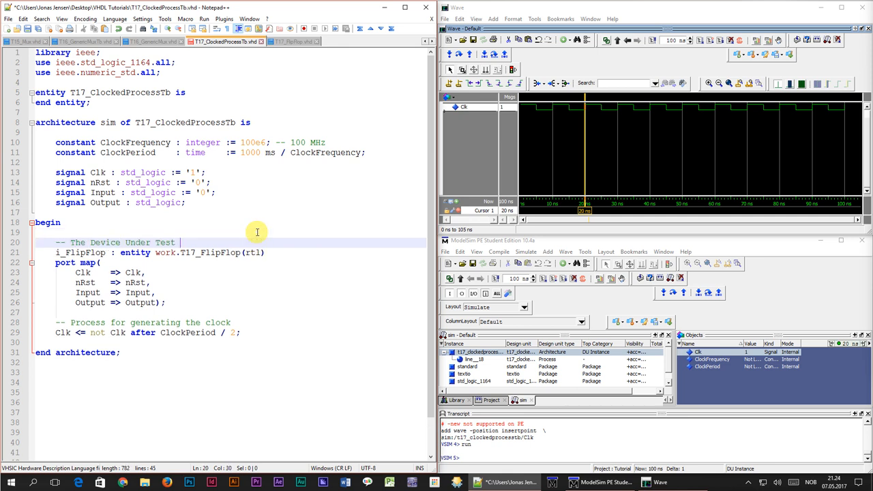
{"action": "type", "text": "(DUT)"}
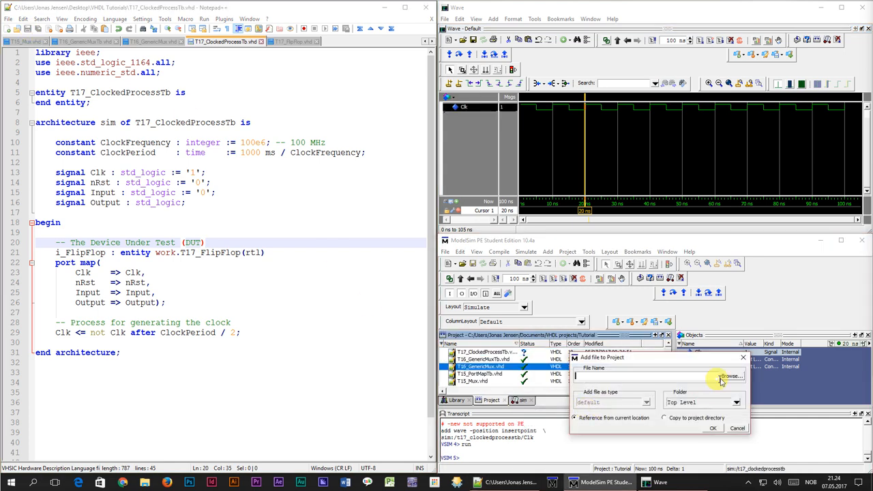
Step: Add T17_FlipFlop.vhd to the ModelSim project, compile all, and restart the simulation
{"action": "left_click", "coordinate": [712, 427]}
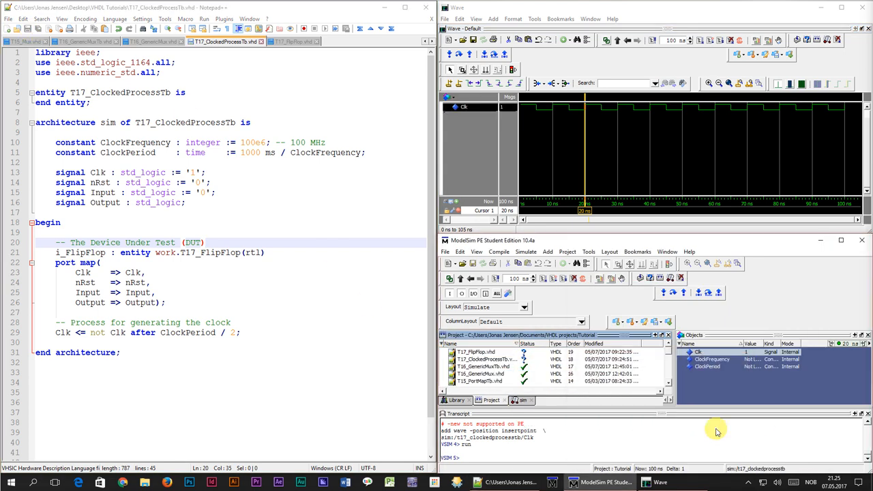
{"action": "left_click", "coordinate": [478, 352]}
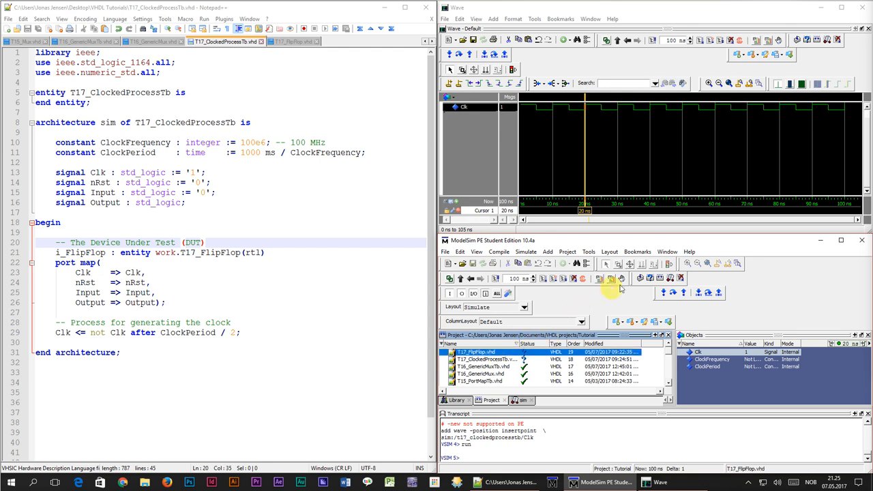
{"action": "left_click", "coordinate": [610, 278]}
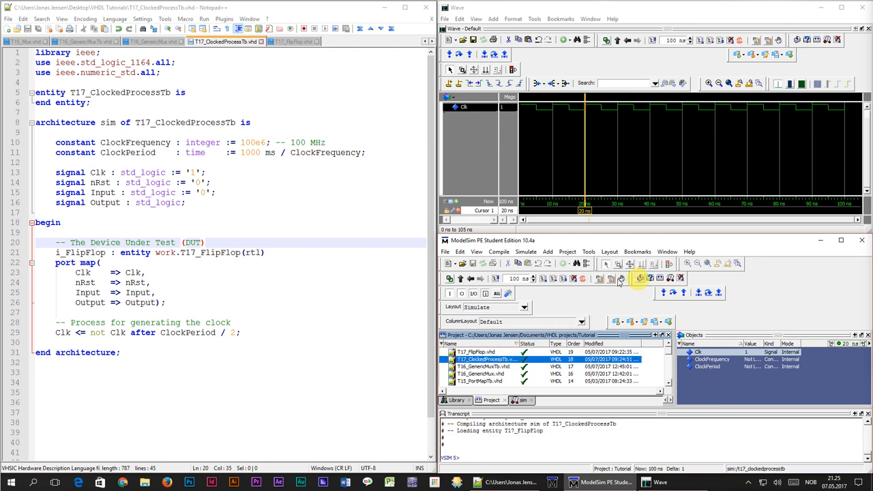
{"action": "left_click", "coordinate": [640, 278]}
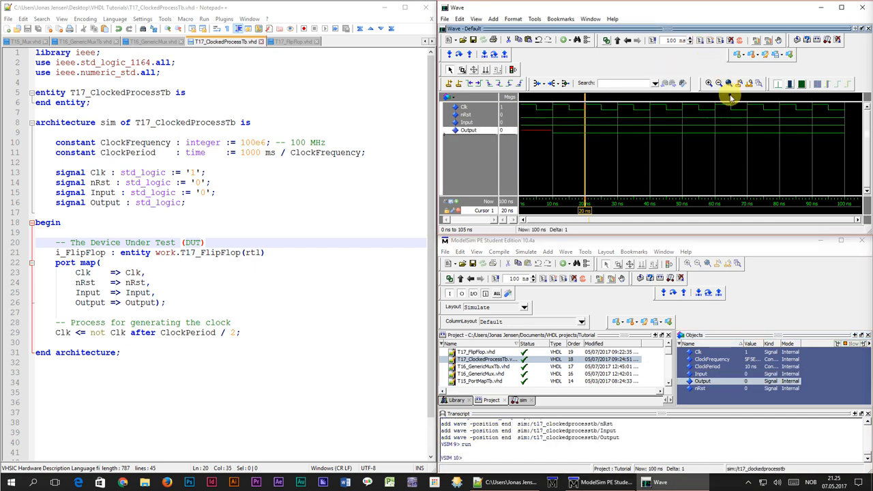
{"action": "left_click", "coordinate": [535, 129]}
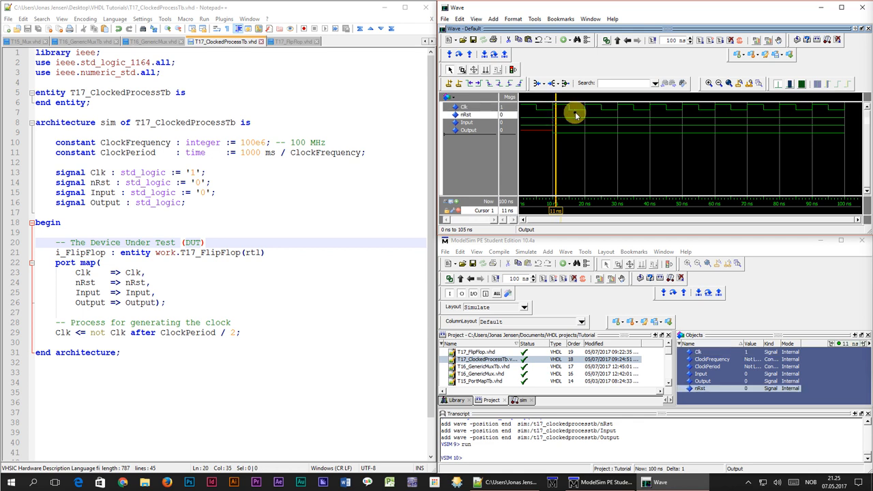
{"action": "mouse_move", "coordinate": [572, 122]}
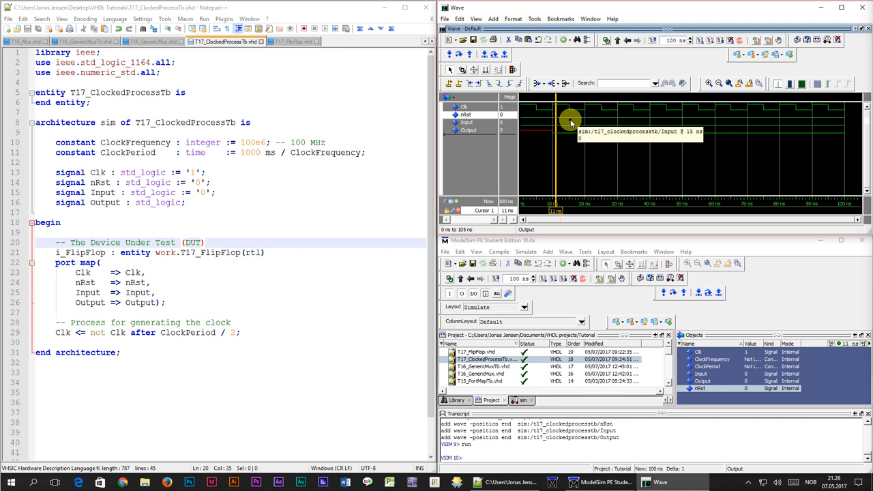
{"action": "mouse_move", "coordinate": [257, 333]}
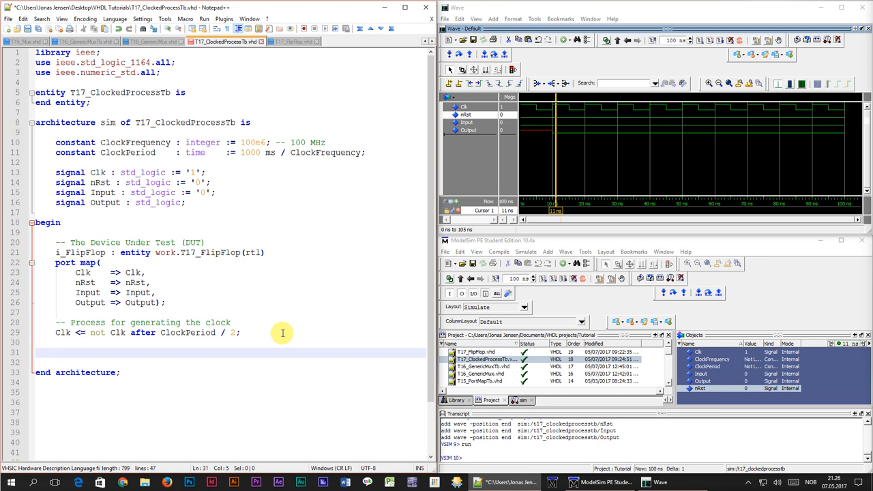
Step: Begin the testbench stimulus process, setting nRst <= '1' and waiting 20 ns
{"action": "type", "text": "-- Testbench sequence"}
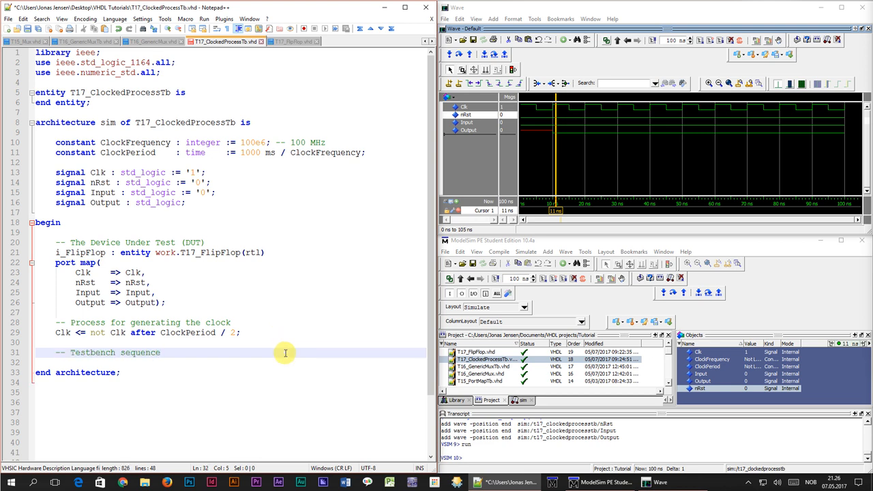
{"action": "type", "text": "process is"}
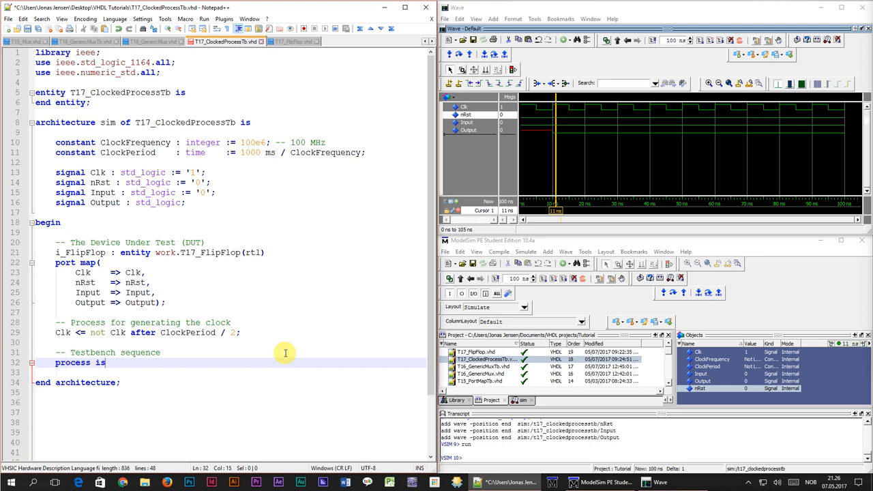
{"action": "type", "text": "begin"}
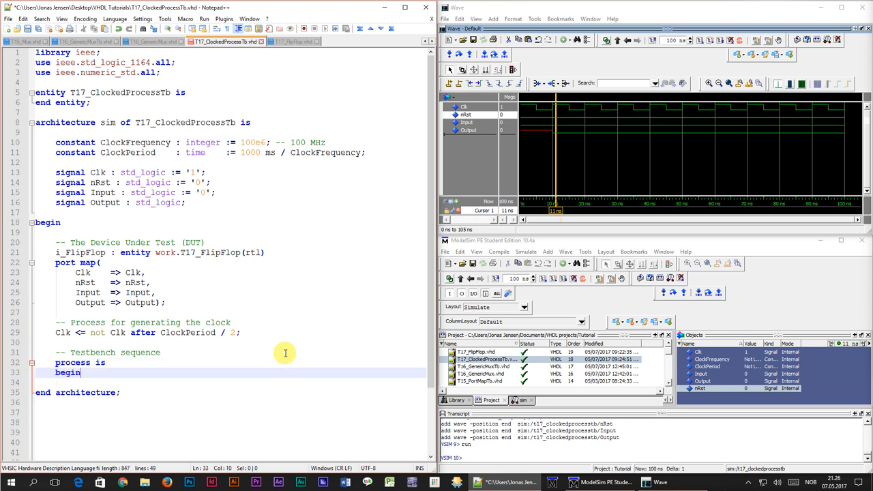
{"action": "type", "text": "-- Take the DUT out of reset"}
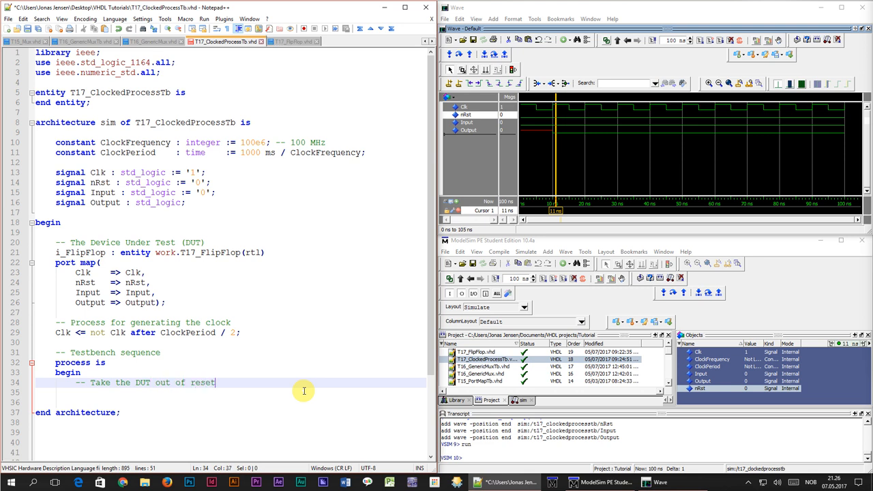
{"action": "type", "text": "nRst <= '1';"}
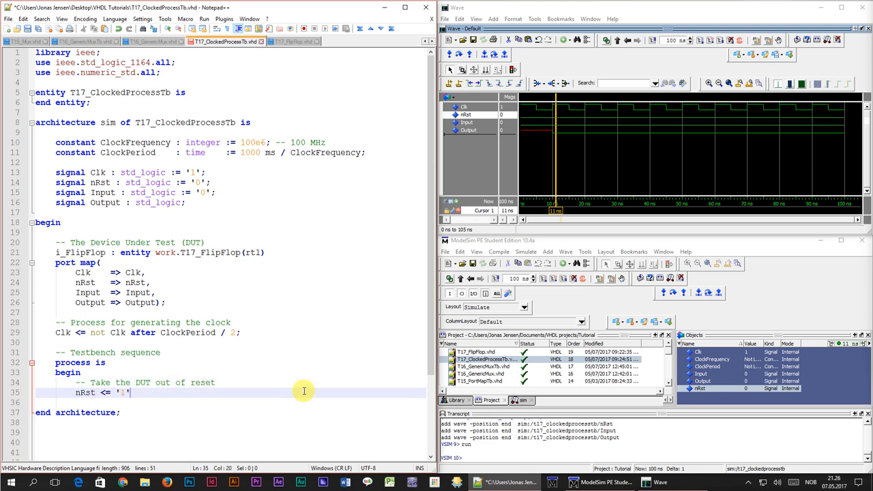
{"action": "type", "text": "wait for 20 ns;"}
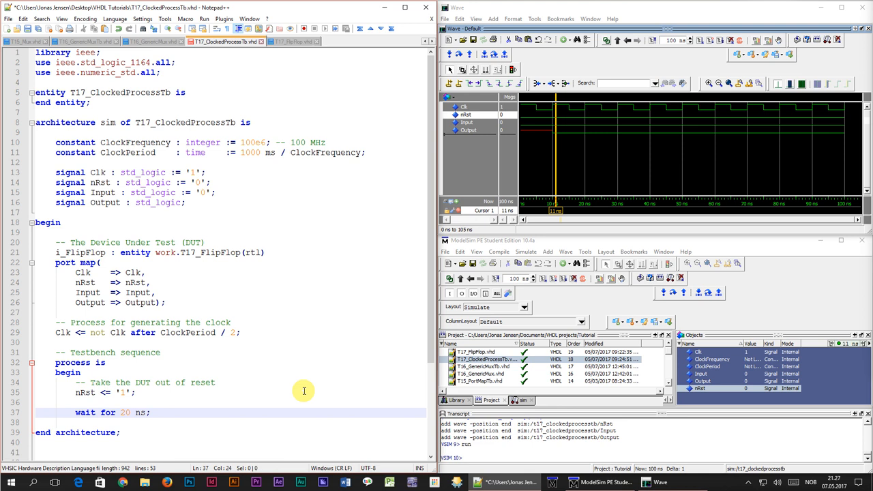
Step: Toggle Input with 22 ns and 6 ns waits, end the process, and save the testbench
{"action": "type", "text": "Input"}
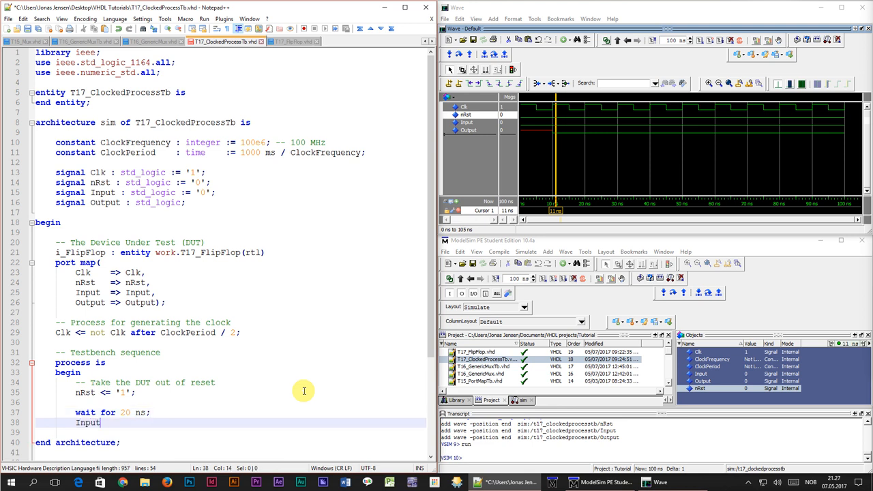
{"action": "type", "text": "<= '1';"}
{"action": "type", "text": "w"}
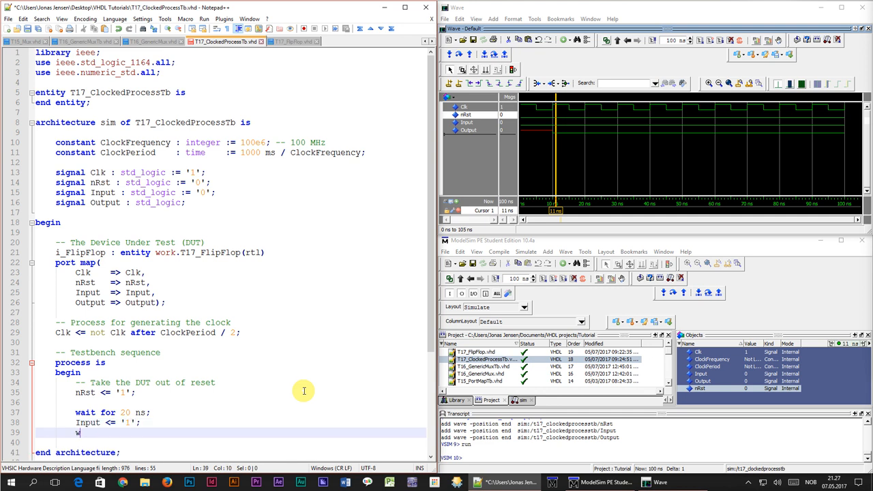
{"action": "type", "text": "ait for 22 ns;"}
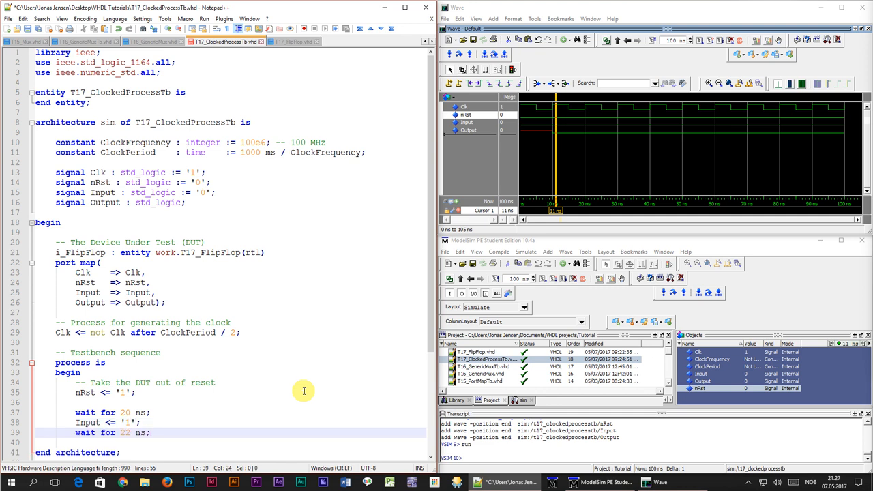
{"action": "key", "text": "enter"}
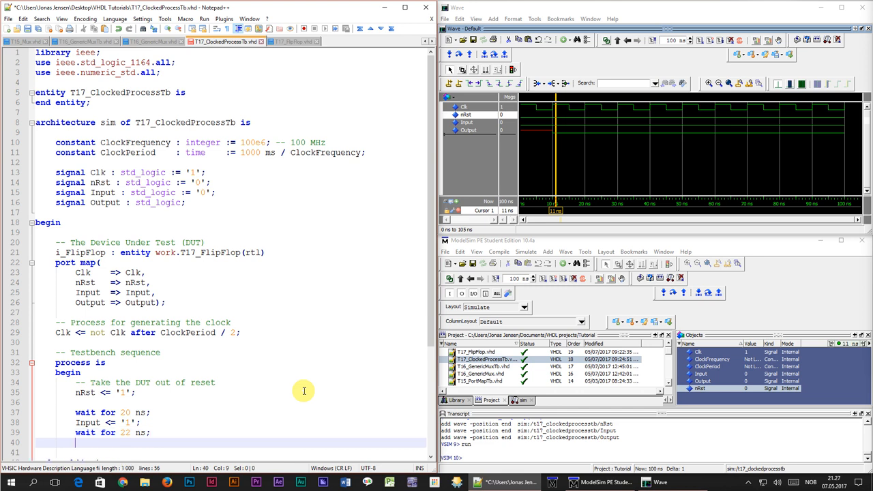
{"action": "type", "text": "Input <= '0';"}
{"action": "left_click", "coordinate": [231, 452]}
{"action": "type", "text": "w"}
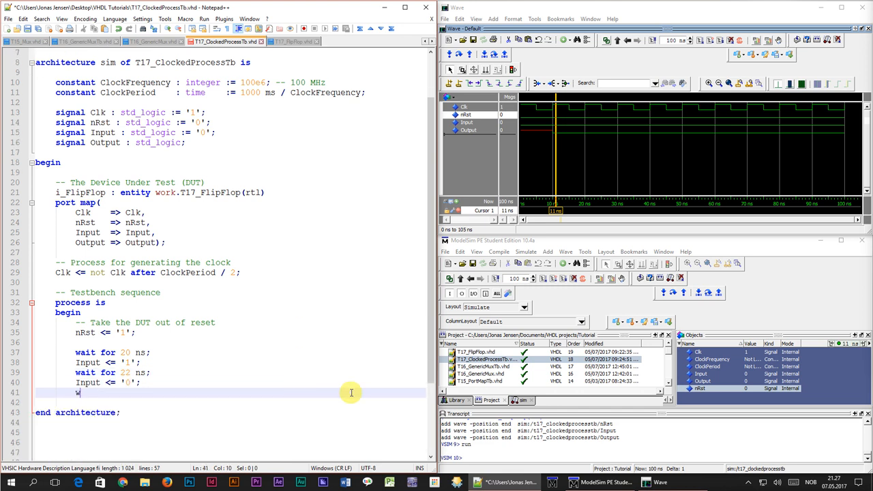
{"action": "type", "text": "ait for 6 ns;"}
{"action": "type", "text": "wait;"}
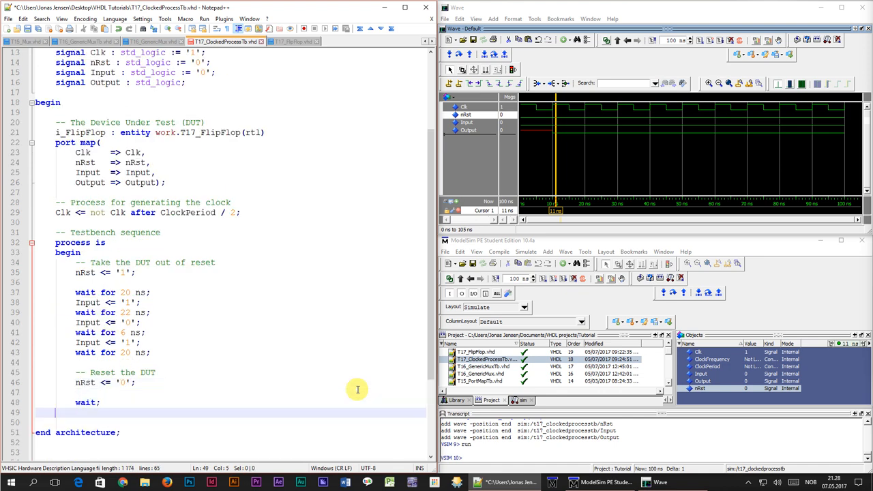
{"action": "type", "text": "end process;"}
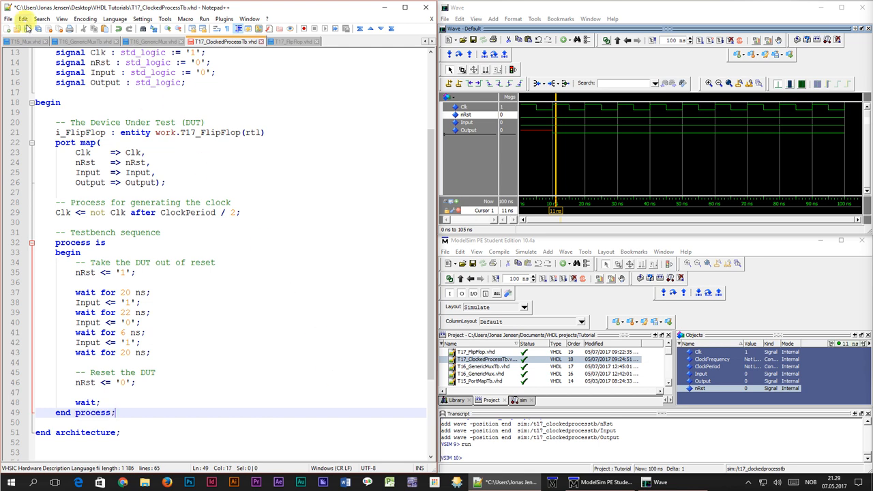
{"action": "left_click", "coordinate": [497, 278]}
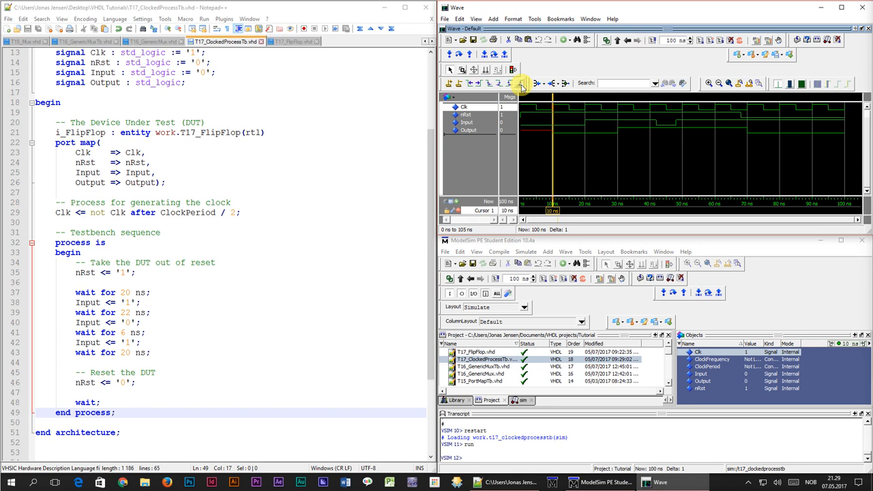
{"action": "mouse_move", "coordinate": [551, 132]}
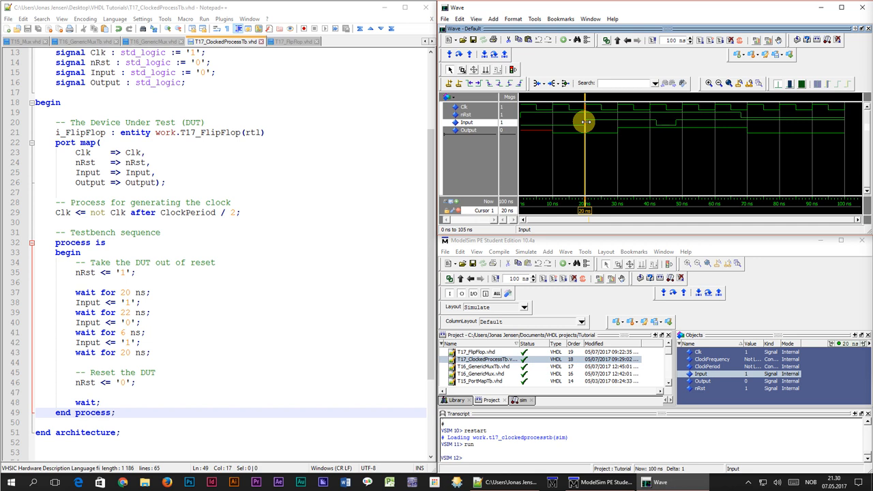
{"action": "mouse_move", "coordinate": [593, 132]}
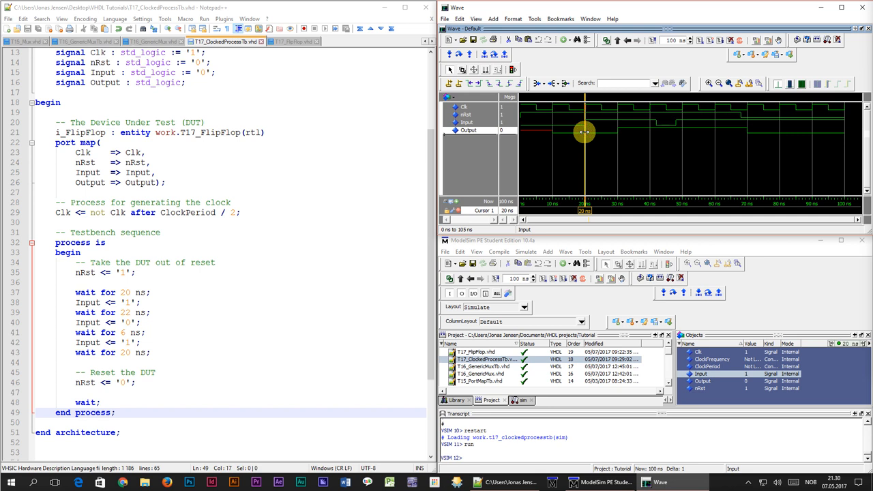
Step: Place the waveform cursor at 20 ns, around 40 ns and about 52 ns to check Output
{"action": "left_click", "coordinate": [702, 373]}
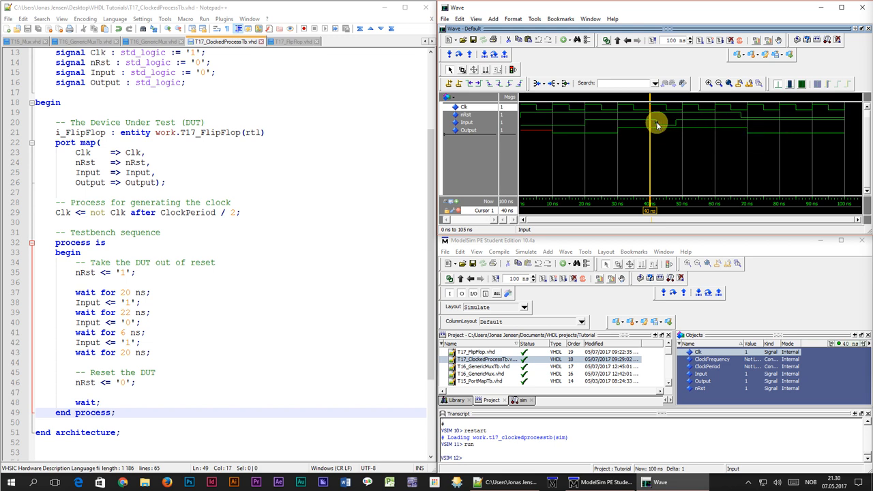
{"action": "left_click", "coordinate": [654, 126]}
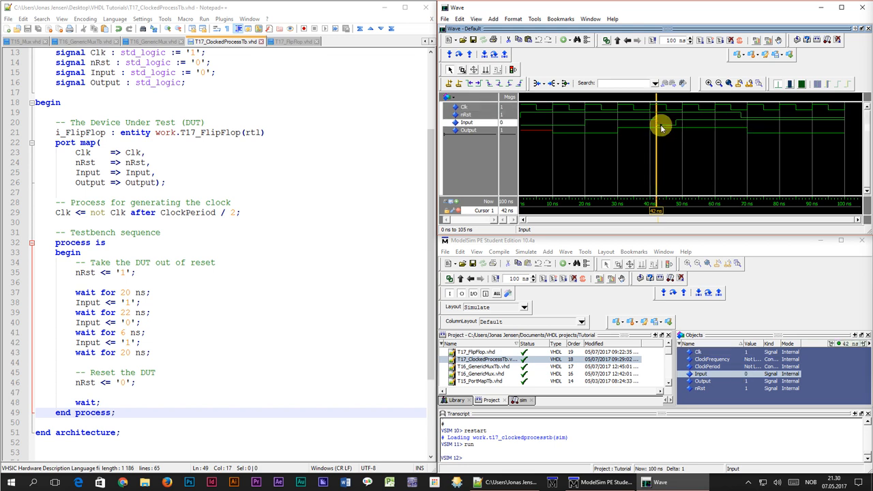
{"action": "mouse_move", "coordinate": [677, 123]}
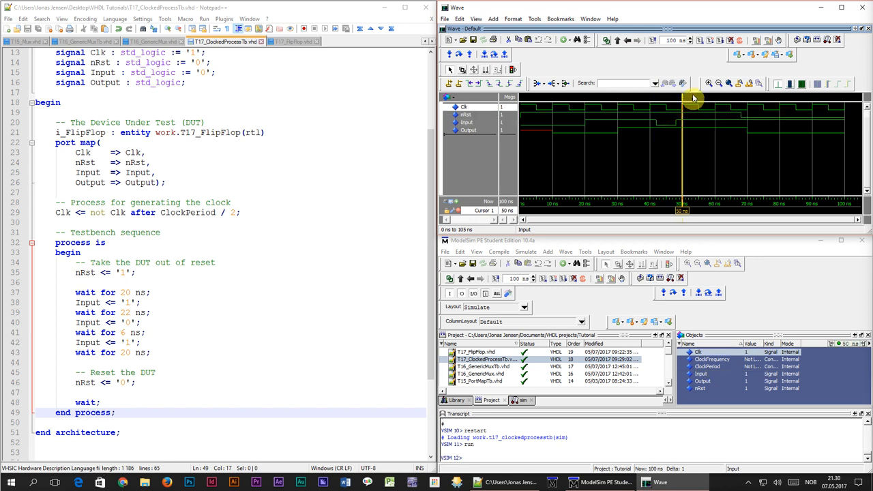
{"action": "mouse_move", "coordinate": [668, 132]}
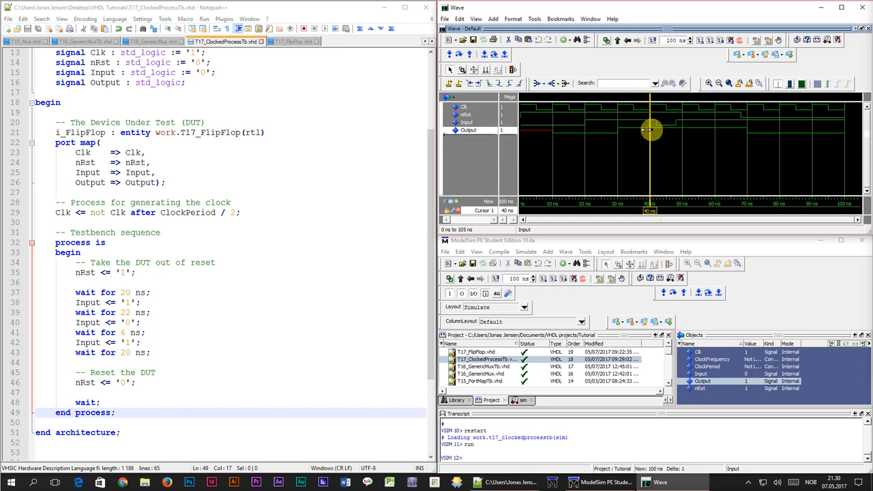
{"action": "left_click_drag", "start_coordinate": [649, 129], "coordinate": [660, 130]}
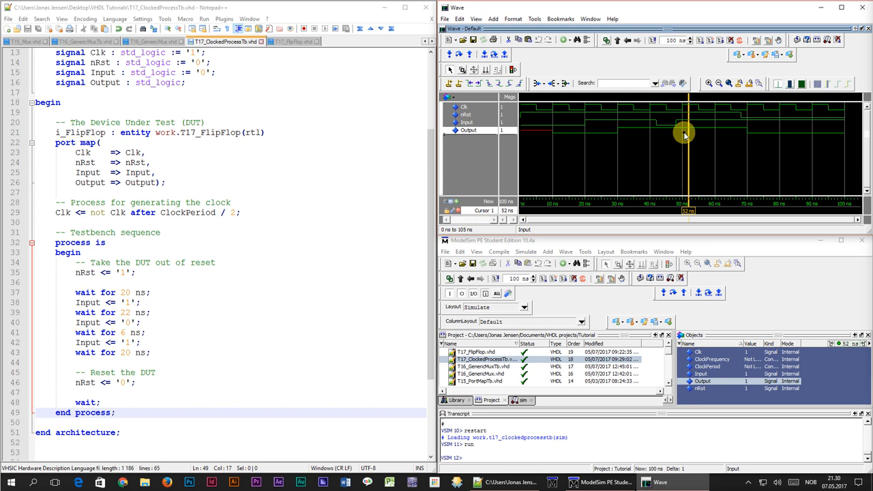
{"action": "mouse_move", "coordinate": [693, 132]}
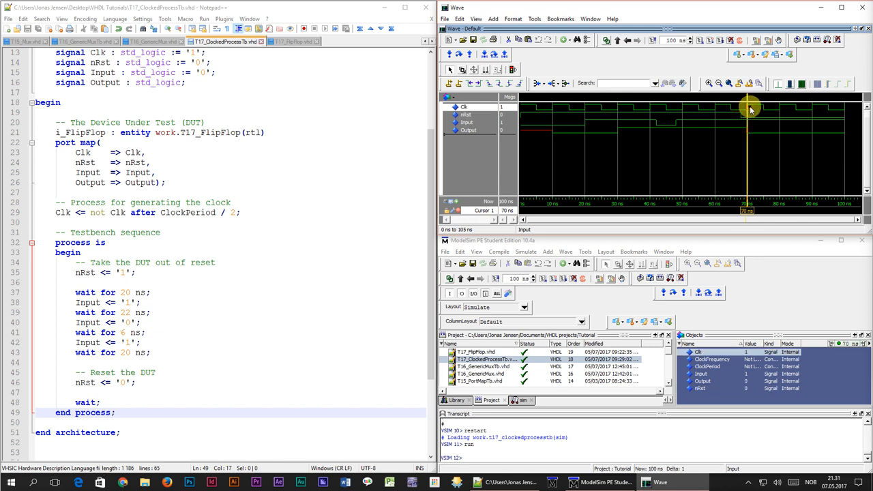
{"action": "mouse_move", "coordinate": [784, 114]}
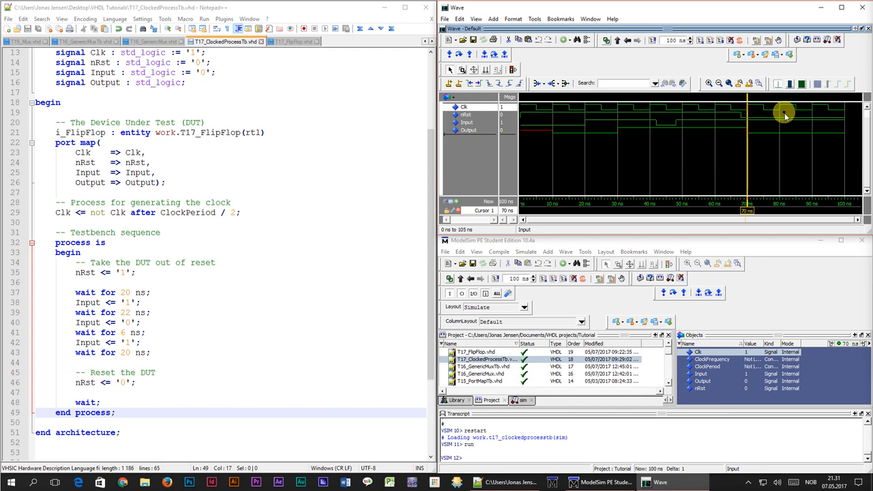